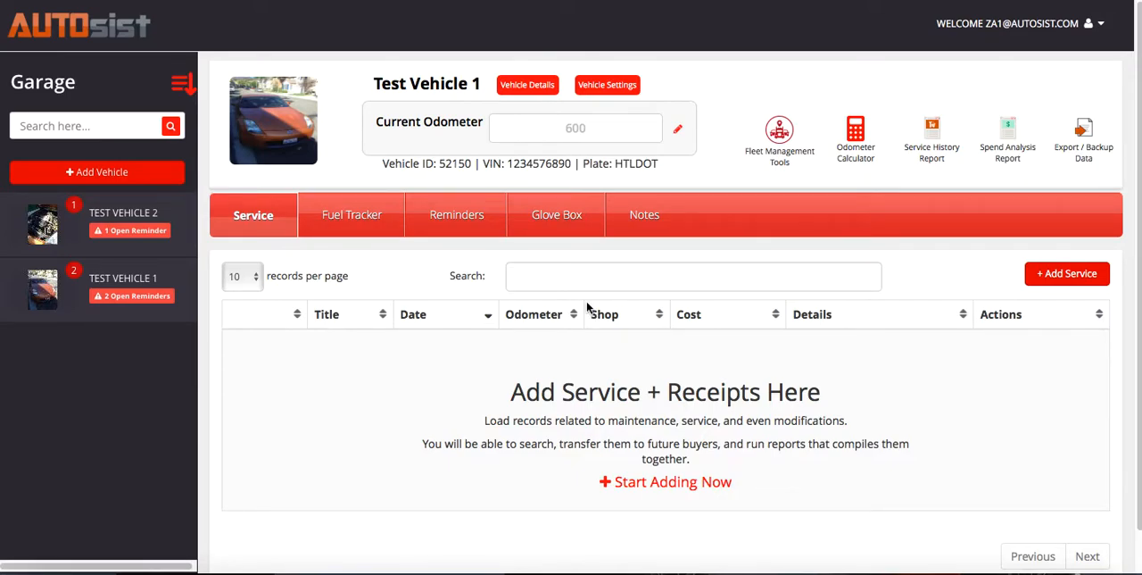
{"action": "mouse_move", "coordinate": [599, 295]}
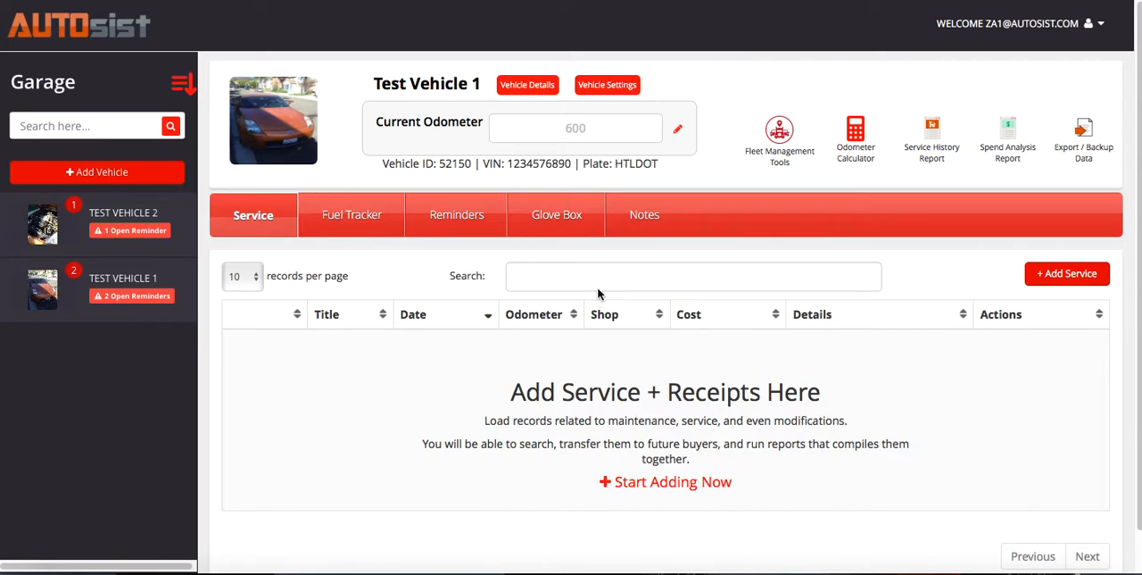
{"action": "mouse_move", "coordinate": [644, 287]}
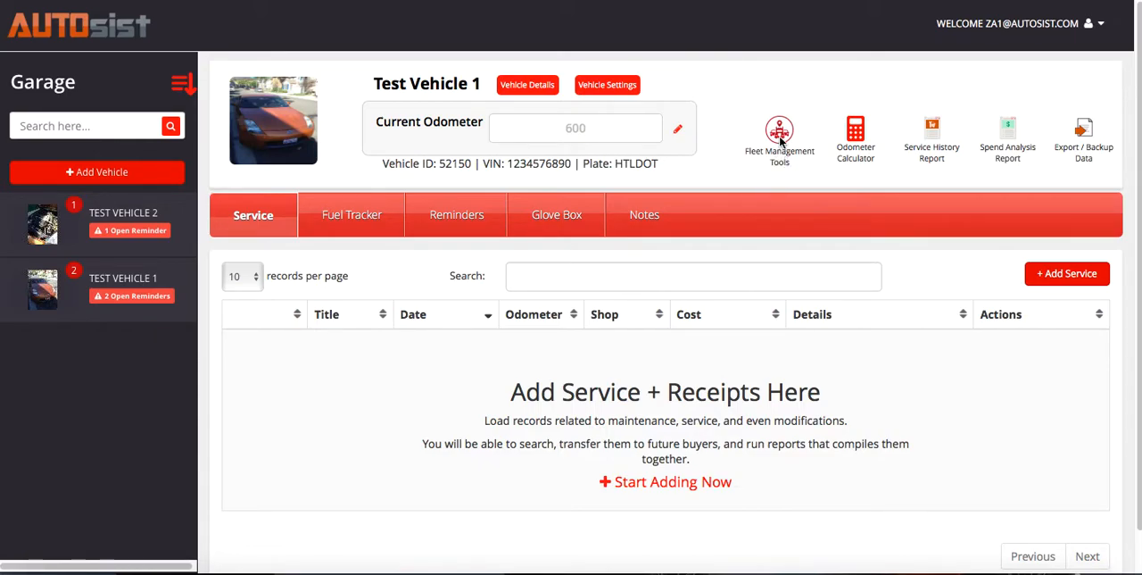
Open the Fleet Management Dashboard from the Fleet Management Tools icon.
{"action": "left_click", "coordinate": [779, 138]}
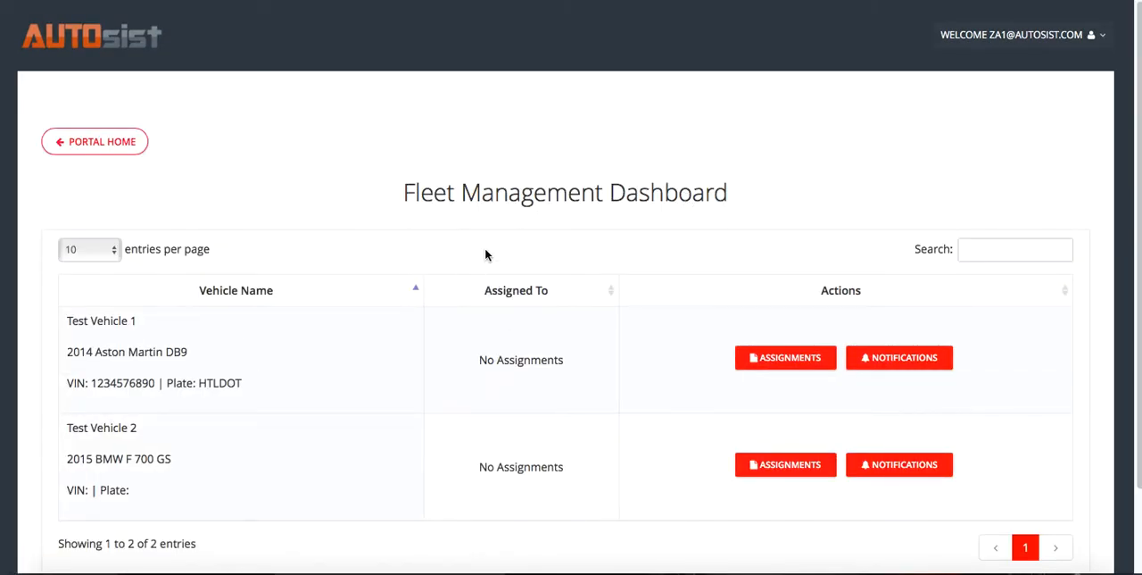
{"action": "mouse_move", "coordinate": [900, 357]}
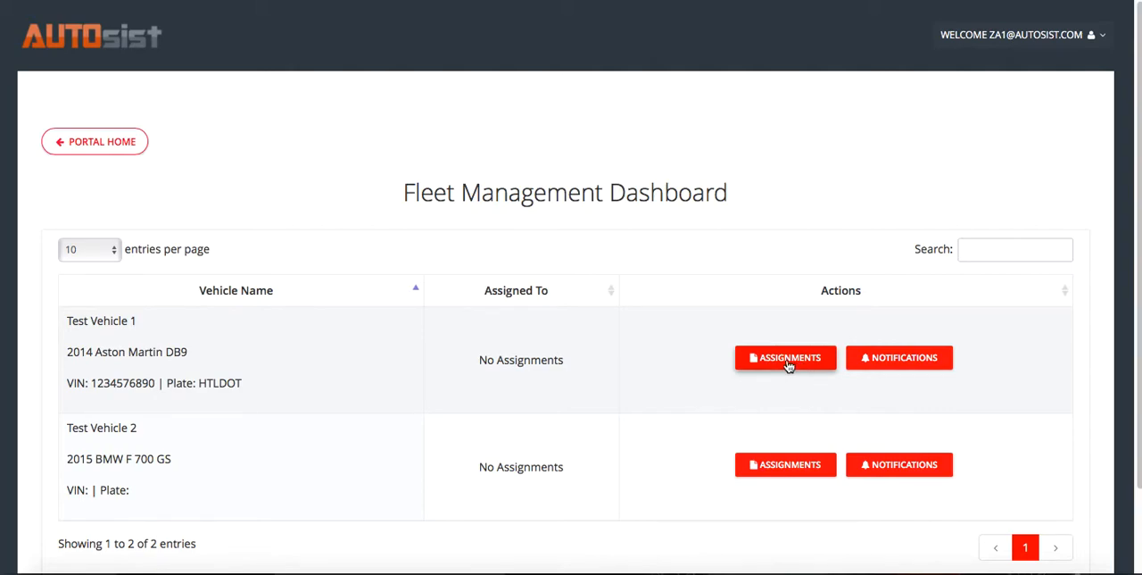
{"action": "mouse_move", "coordinate": [904, 369]}
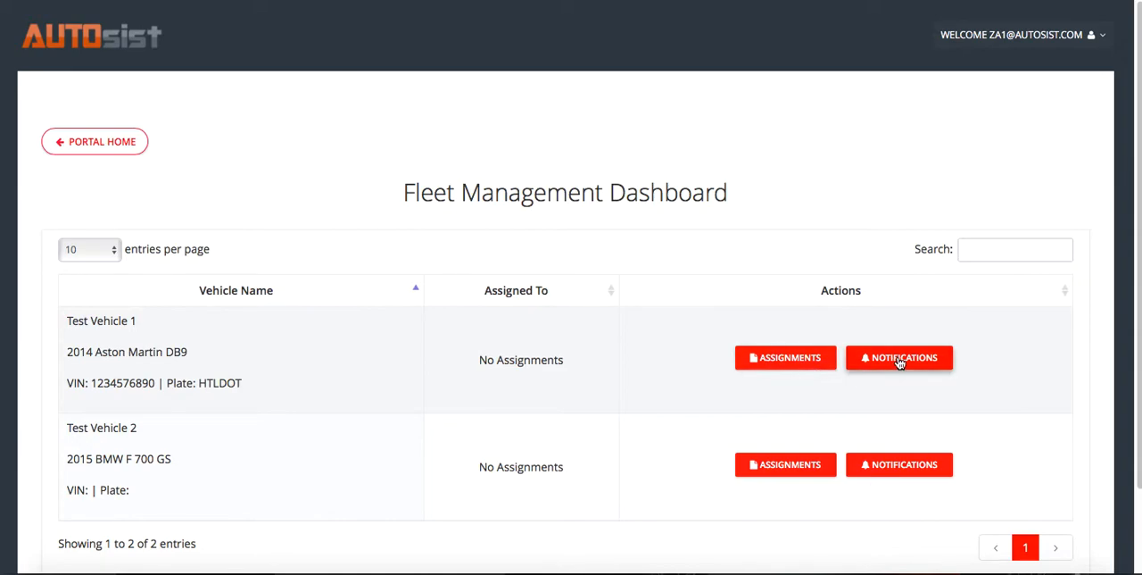
Open Test Vehicle 1's Manager Notifications and toggle reminders off, then back to Yes.
{"action": "left_click", "coordinate": [899, 357]}
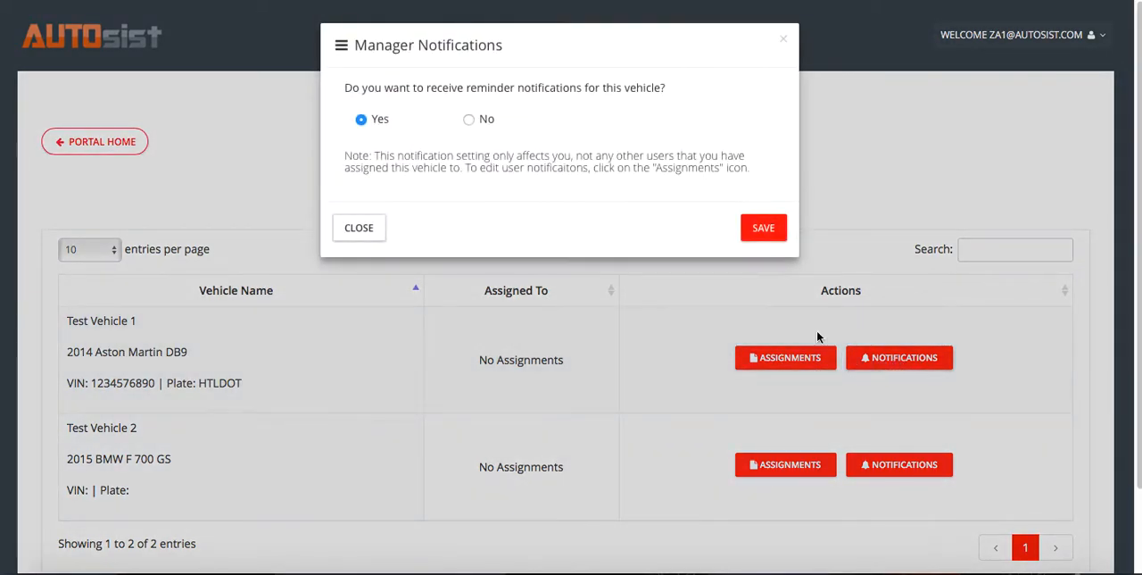
{"action": "mouse_move", "coordinate": [481, 149]}
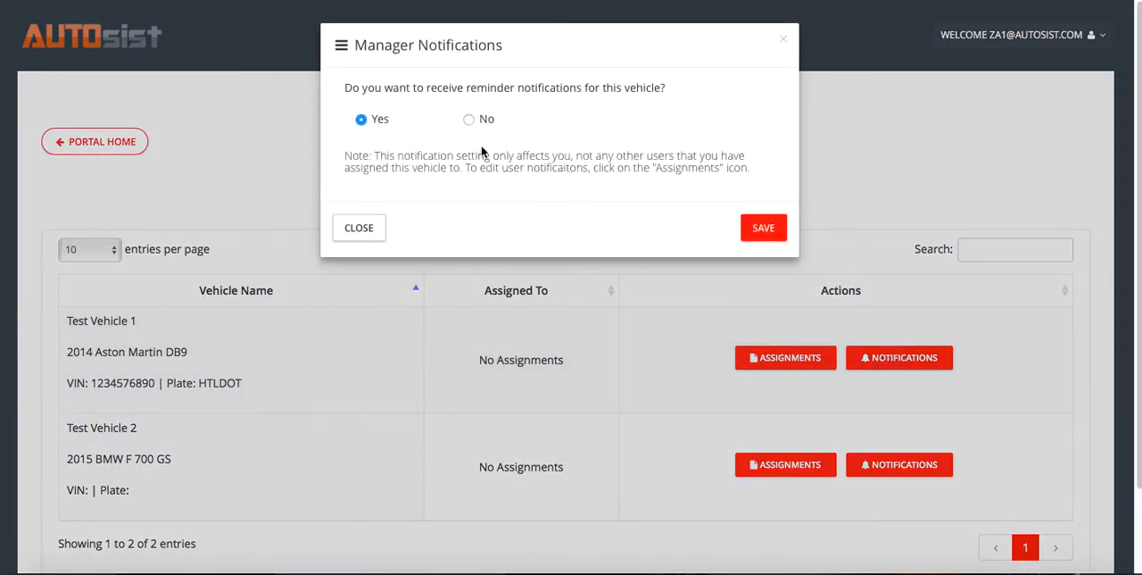
{"action": "mouse_move", "coordinate": [486, 138]}
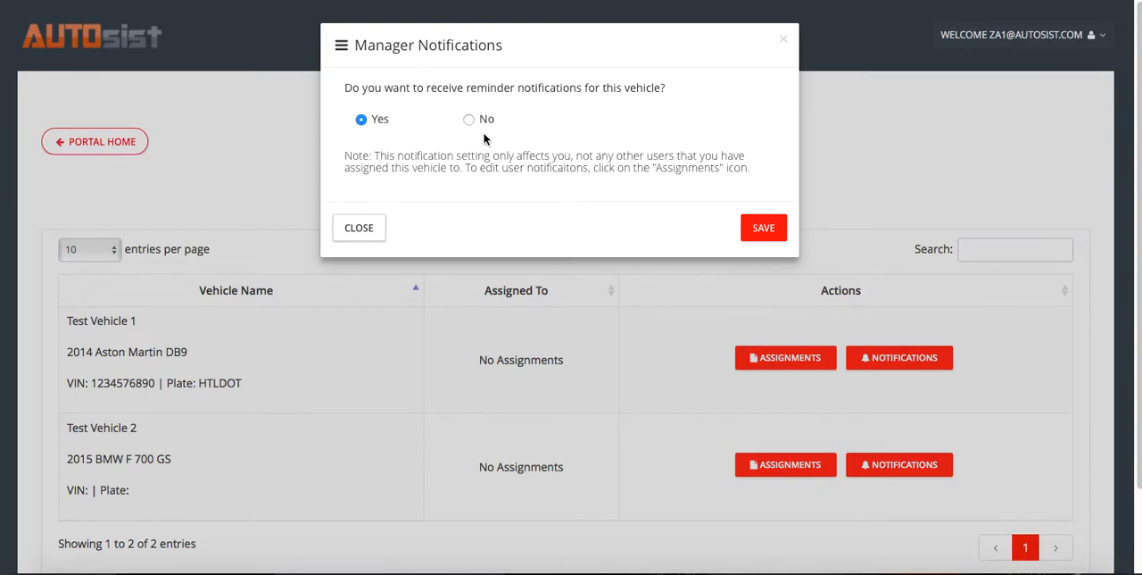
{"action": "mouse_move", "coordinate": [431, 150]}
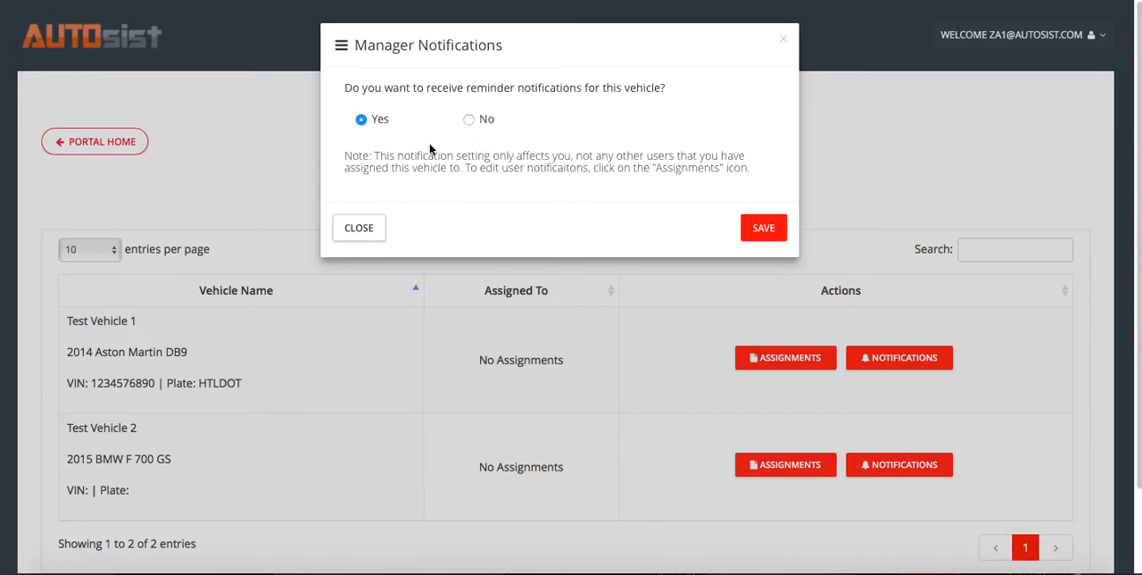
{"action": "left_click", "coordinate": [469, 118]}
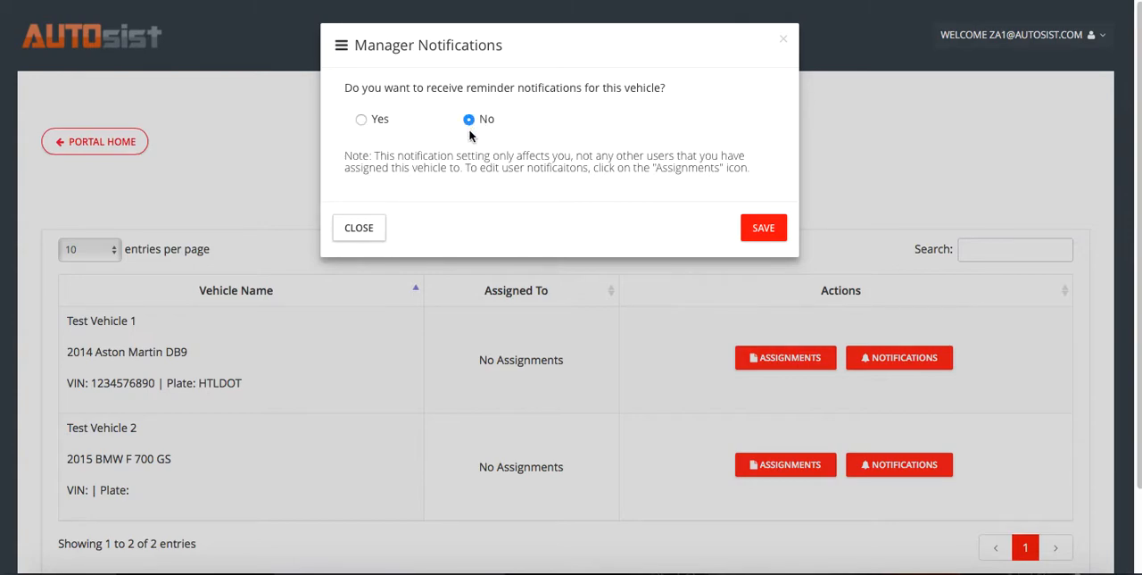
{"action": "mouse_move", "coordinate": [457, 154]}
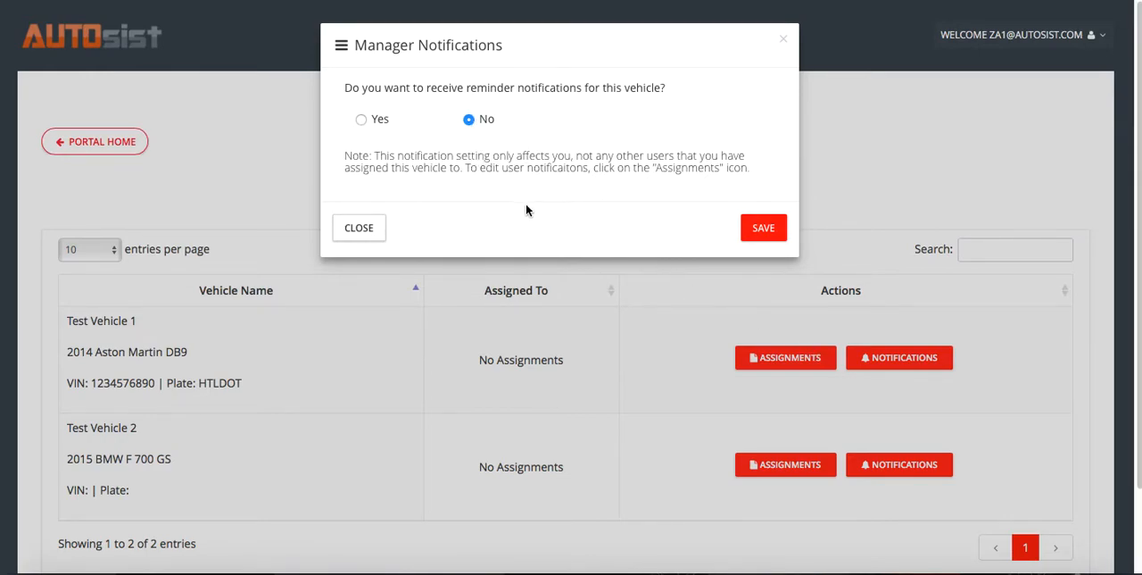
{"action": "mouse_move", "coordinate": [475, 175]}
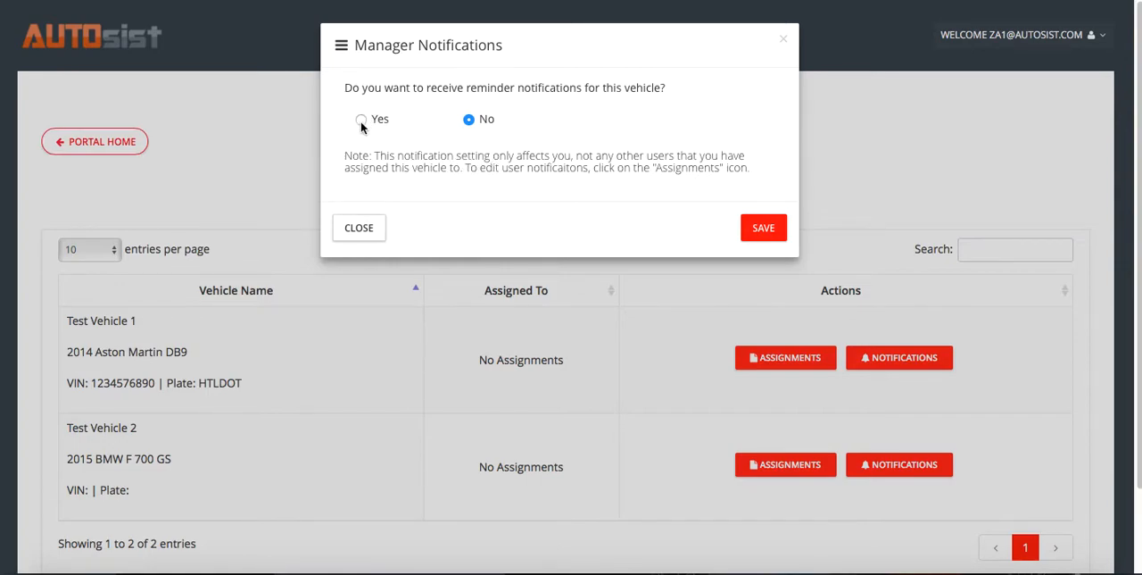
{"action": "left_click", "coordinate": [362, 119]}
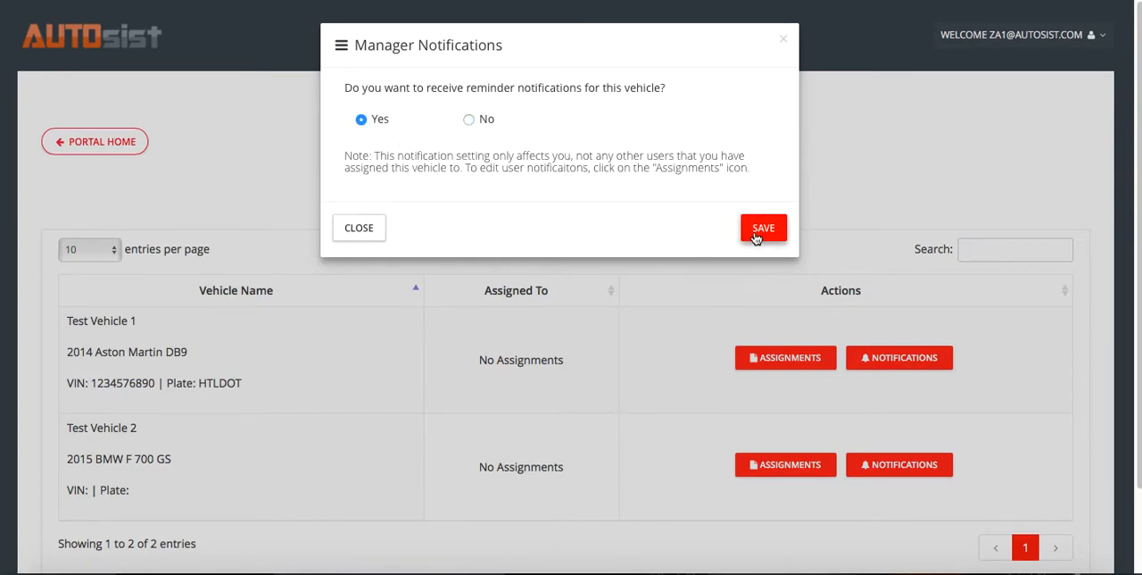
Save reminders as Yes and view Test Vehicle 1's empty assignments list.
{"action": "left_click", "coordinate": [763, 227]}
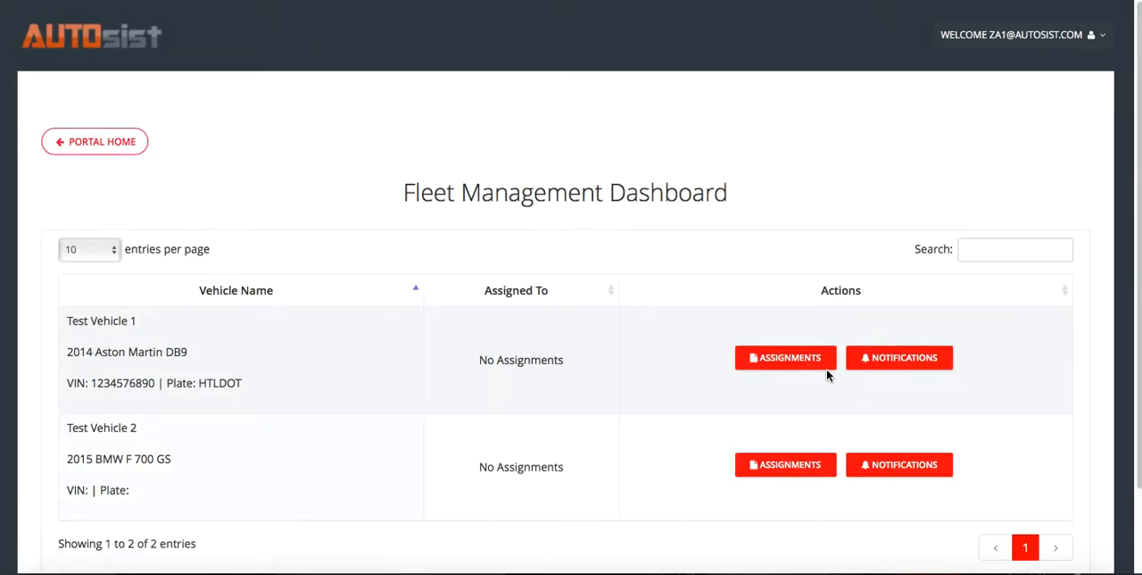
{"action": "mouse_move", "coordinate": [899, 357]}
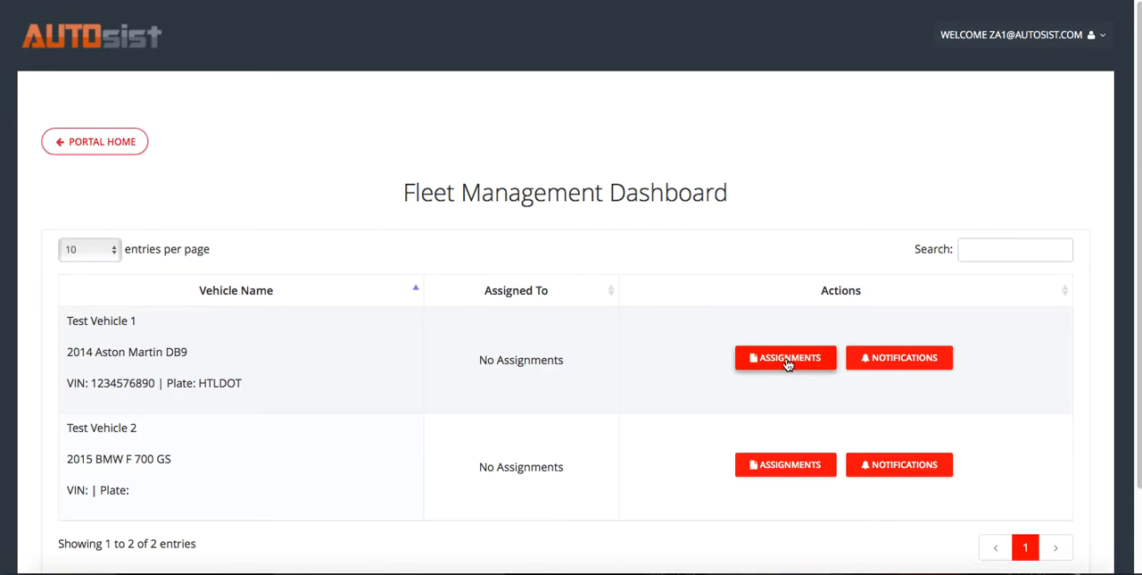
{"action": "mouse_move", "coordinate": [786, 369]}
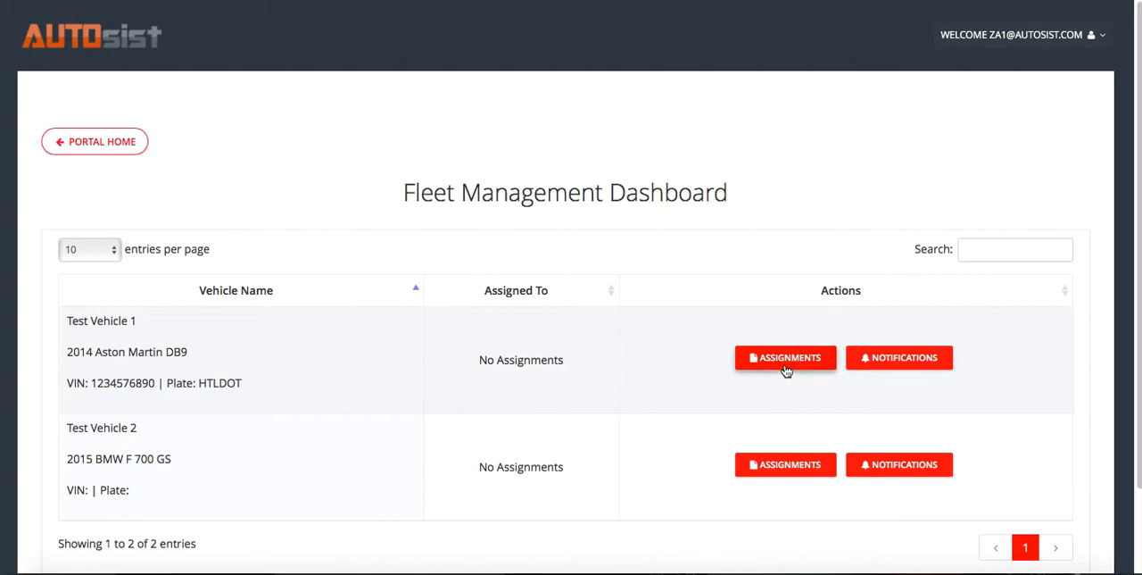
{"action": "left_click", "coordinate": [785, 357]}
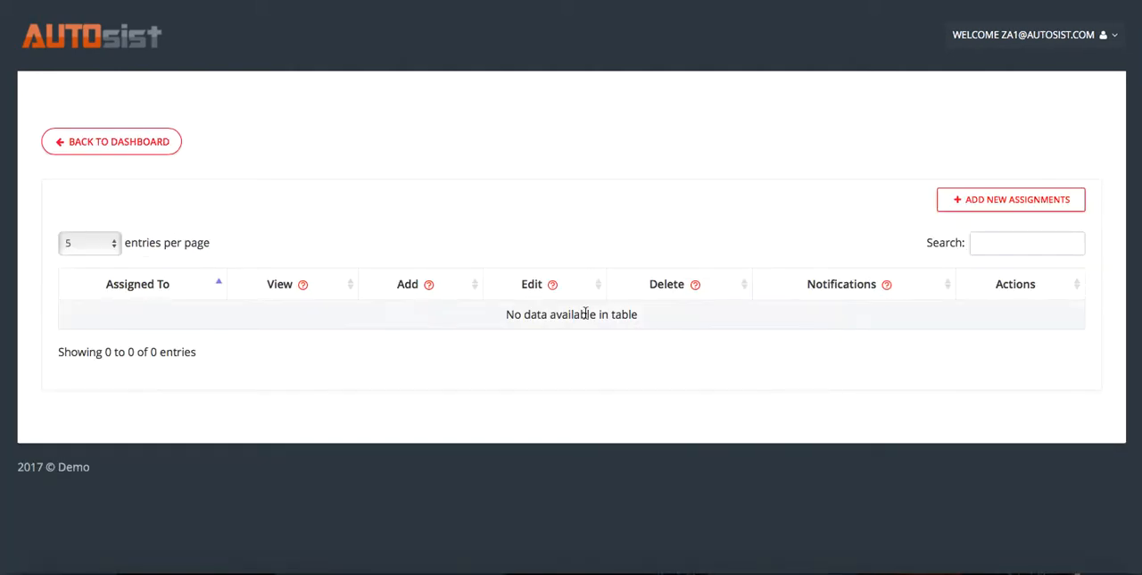
{"action": "mouse_move", "coordinate": [1010, 199]}
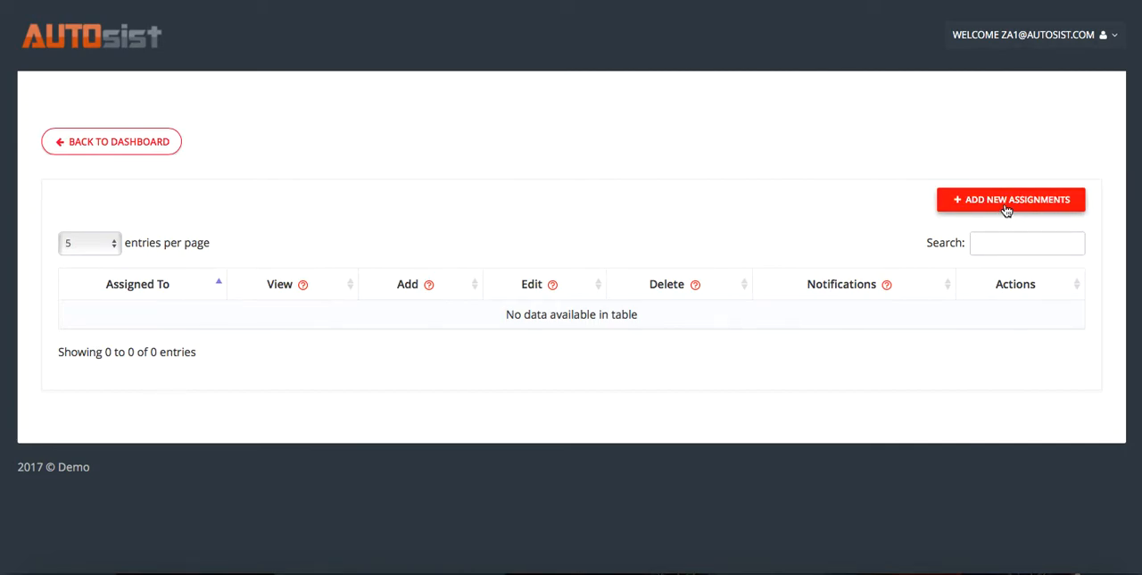
Draft an assignment for 'test12' with View and Add only, reminders Yes, all vehicles.
{"action": "left_click", "coordinate": [1010, 199]}
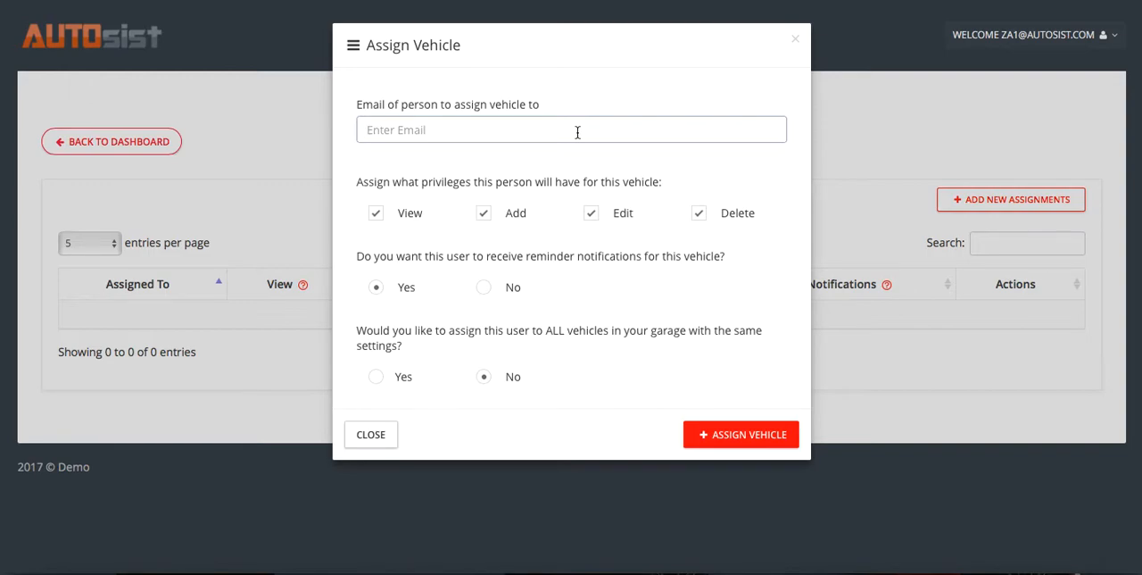
{"action": "type", "text": "test123456@autosist.com"}
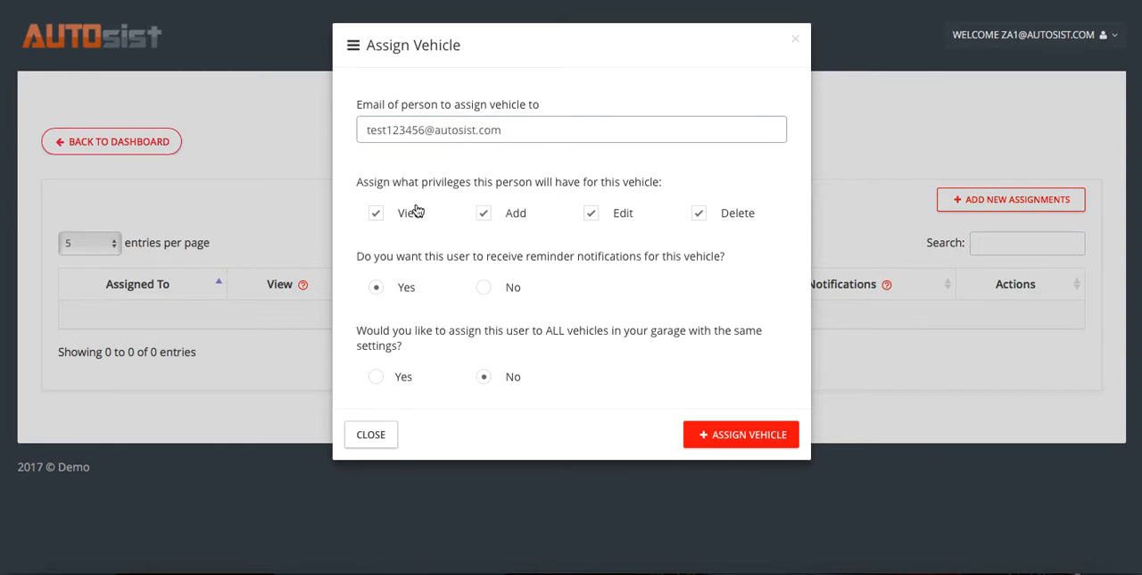
{"action": "mouse_move", "coordinate": [522, 202]}
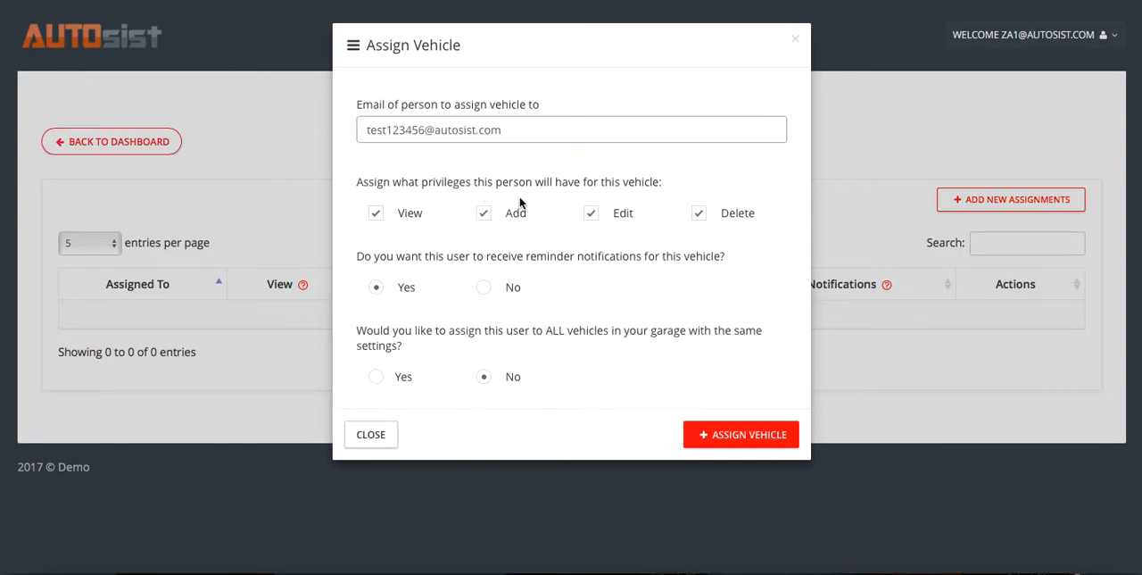
{"action": "left_click", "coordinate": [484, 212]}
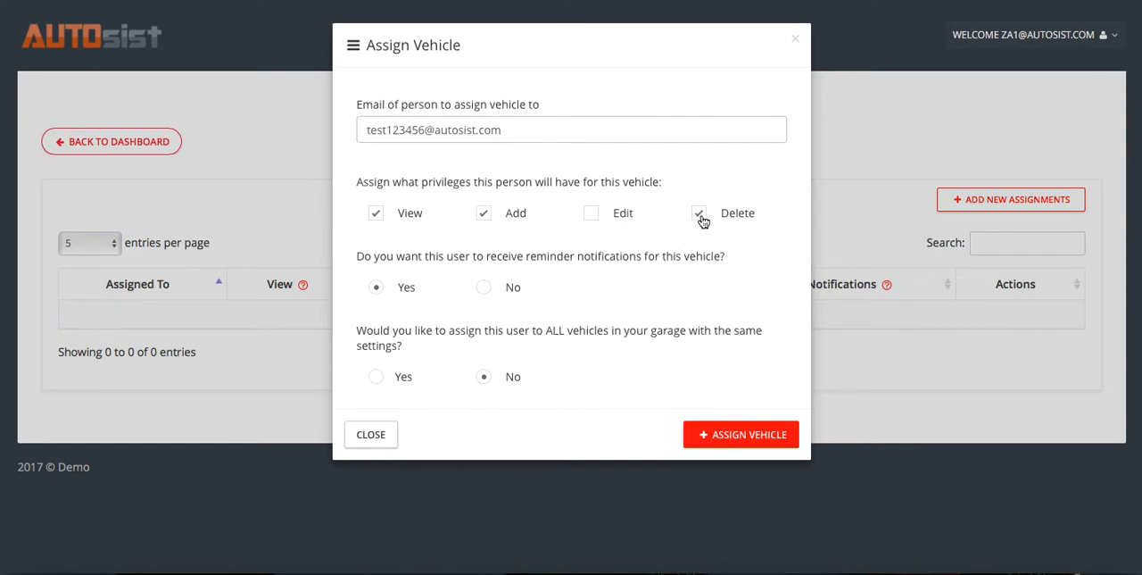
{"action": "left_click", "coordinate": [699, 213]}
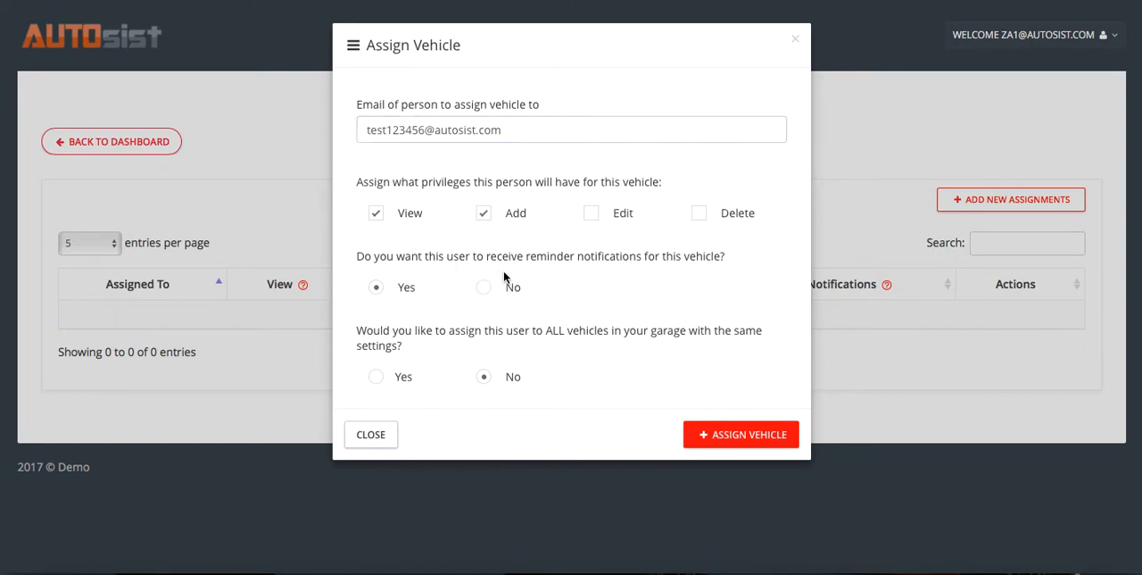
{"action": "mouse_move", "coordinate": [683, 274]}
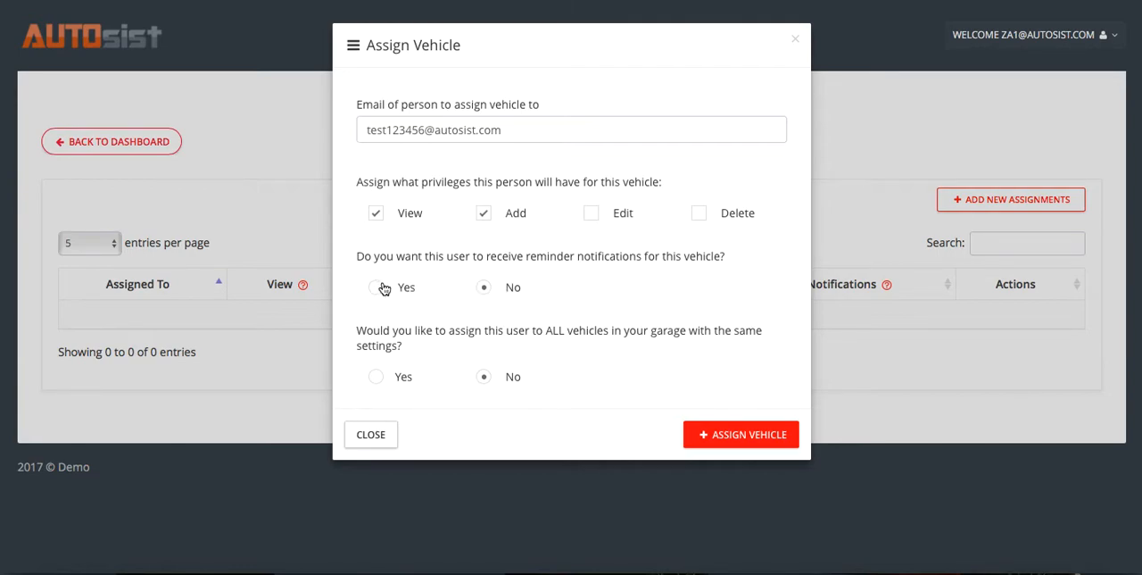
{"action": "left_click", "coordinate": [376, 287]}
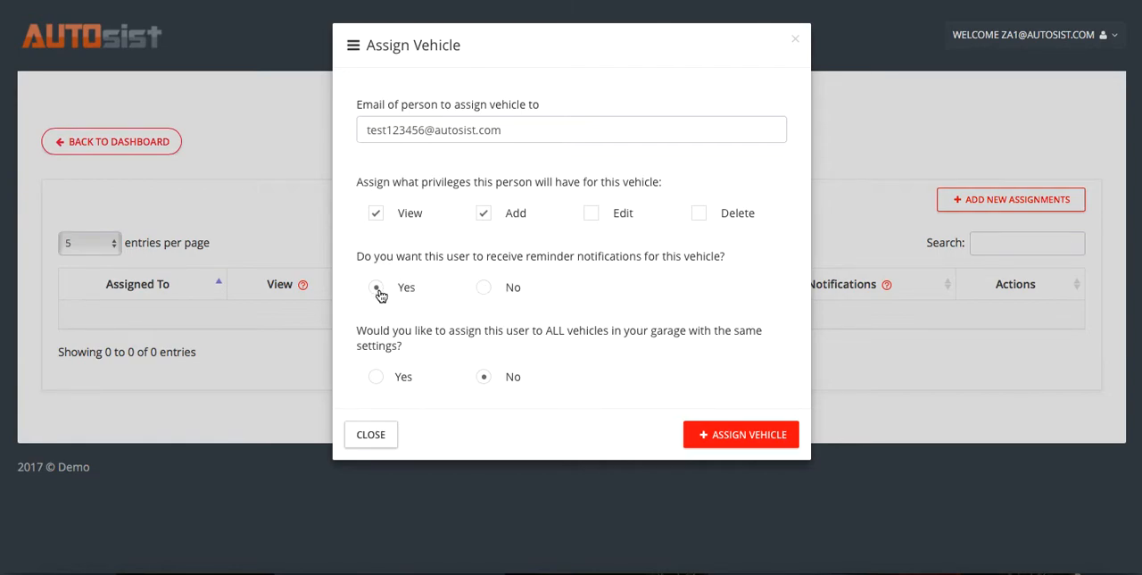
{"action": "left_click", "coordinate": [376, 286]}
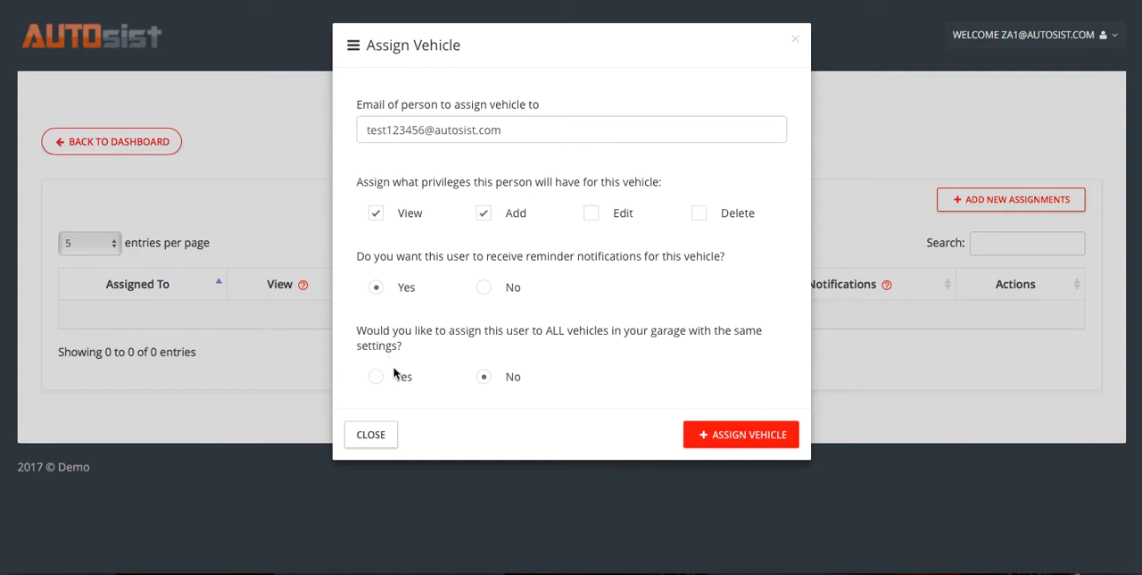
{"action": "mouse_move", "coordinate": [395, 370]}
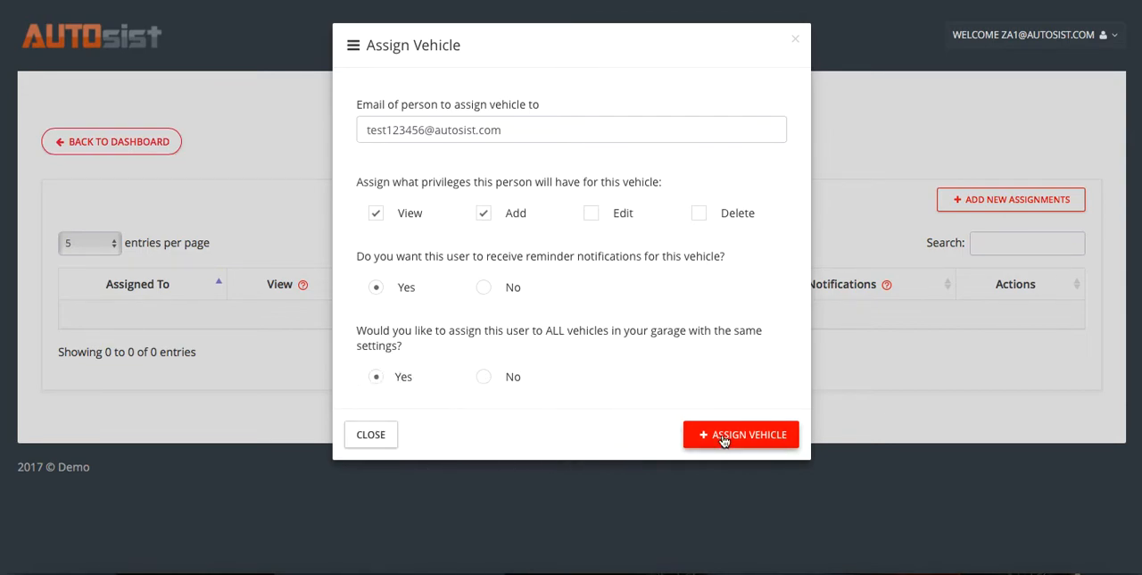
Submit the Assign Vehicle form to reach the sign-up invite prompt.
{"action": "left_click", "coordinate": [741, 435]}
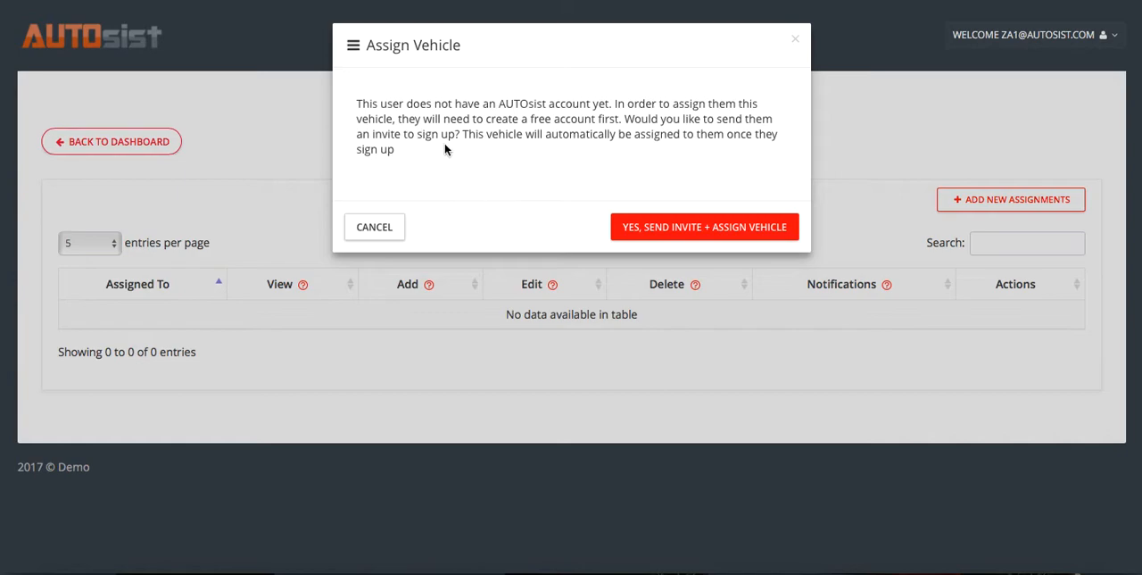
{"action": "mouse_move", "coordinate": [520, 125]}
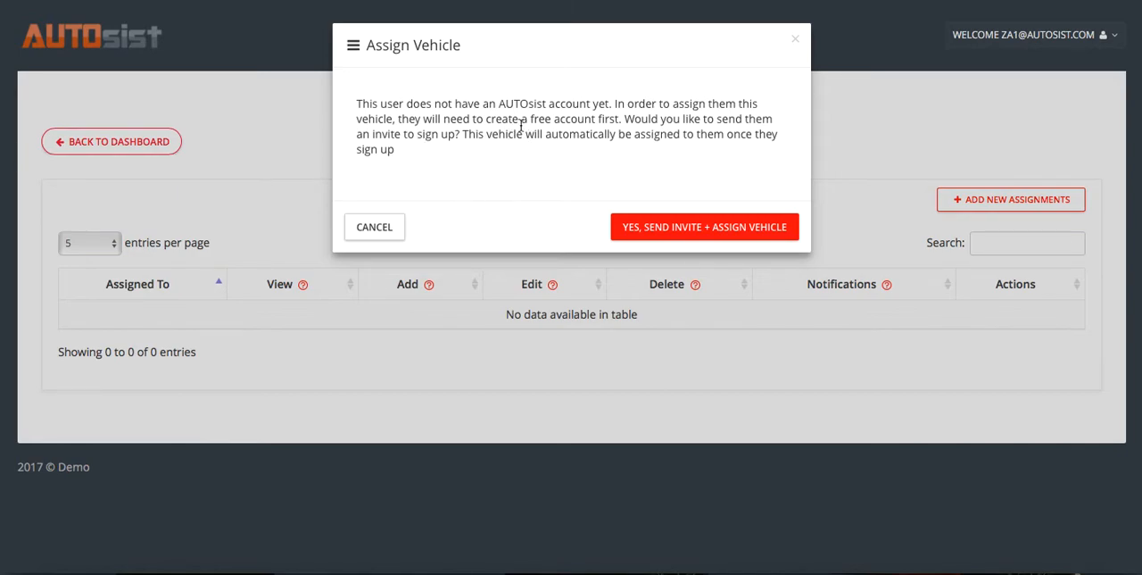
{"action": "mouse_move", "coordinate": [538, 191]}
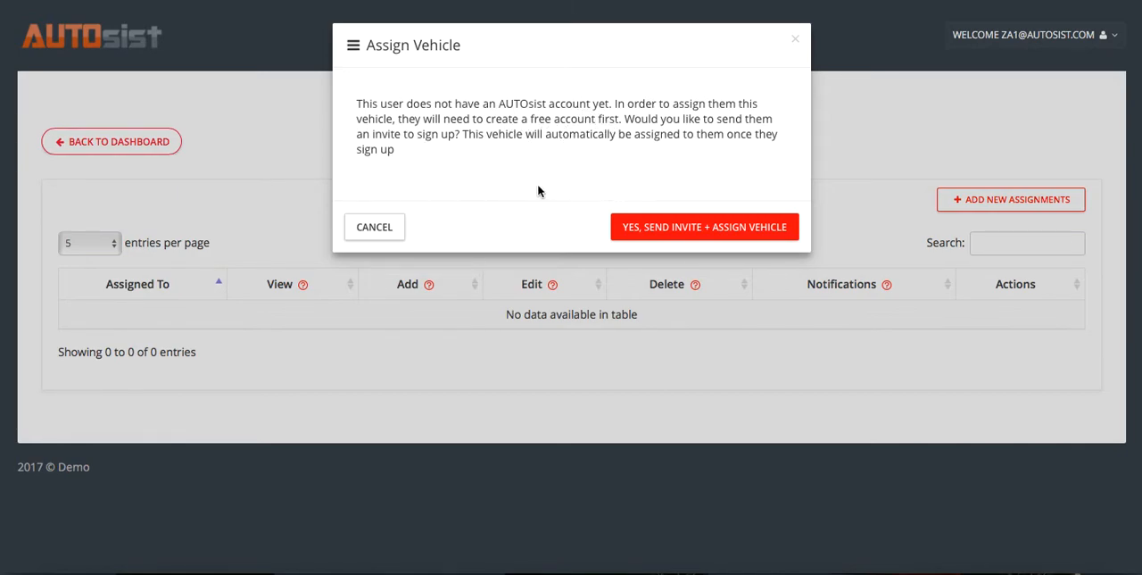
{"action": "mouse_move", "coordinate": [704, 226]}
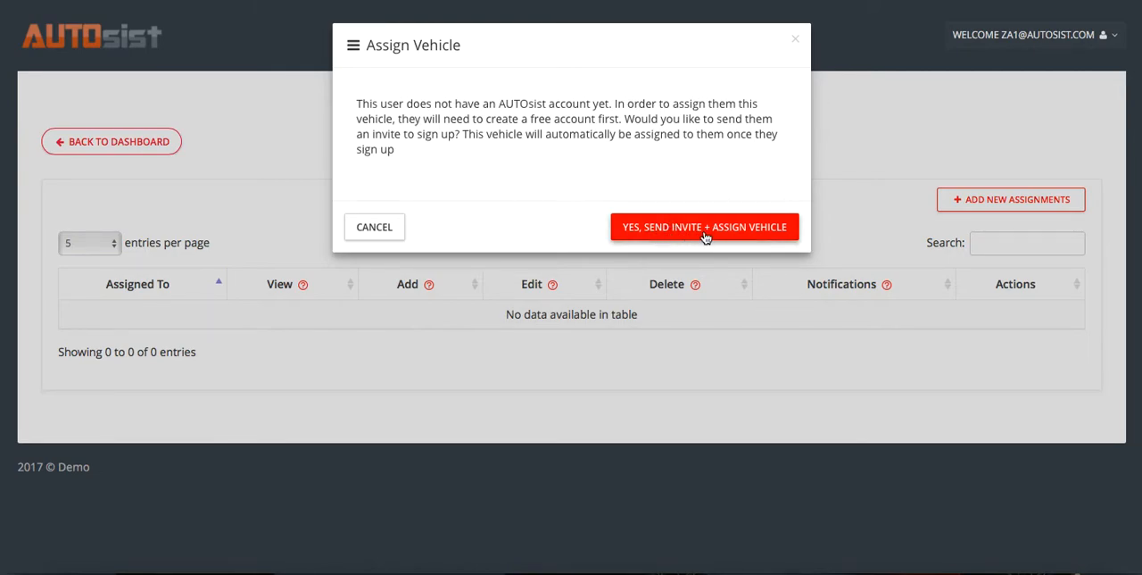
{"action": "mouse_move", "coordinate": [736, 241]}
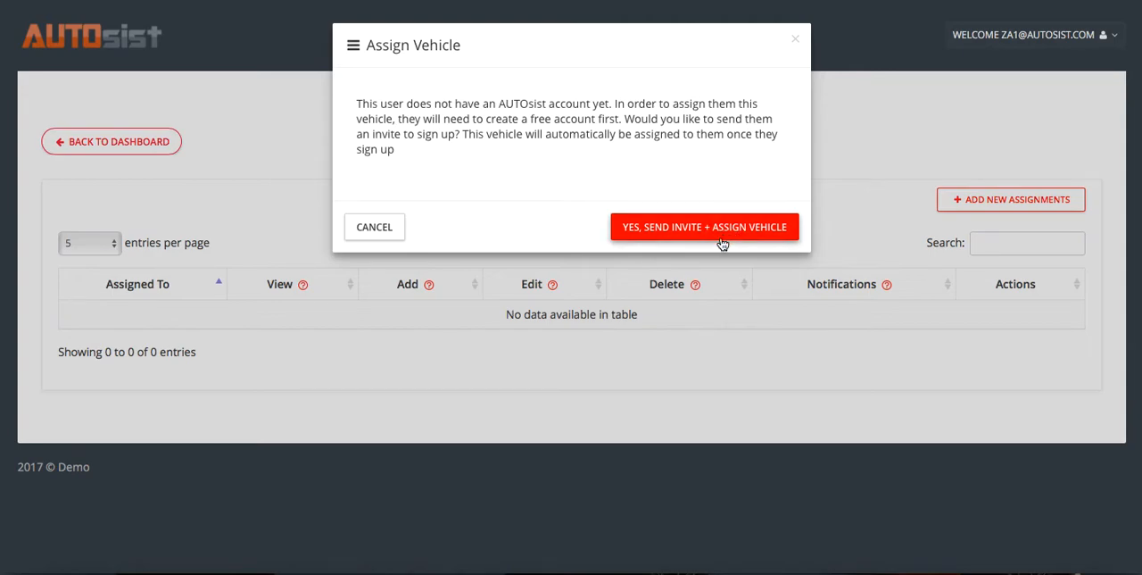
Choose 'Yes, Send Invite + Assign Vehicle' to invite the user and return to the dashboard.
{"action": "left_click", "coordinate": [705, 225]}
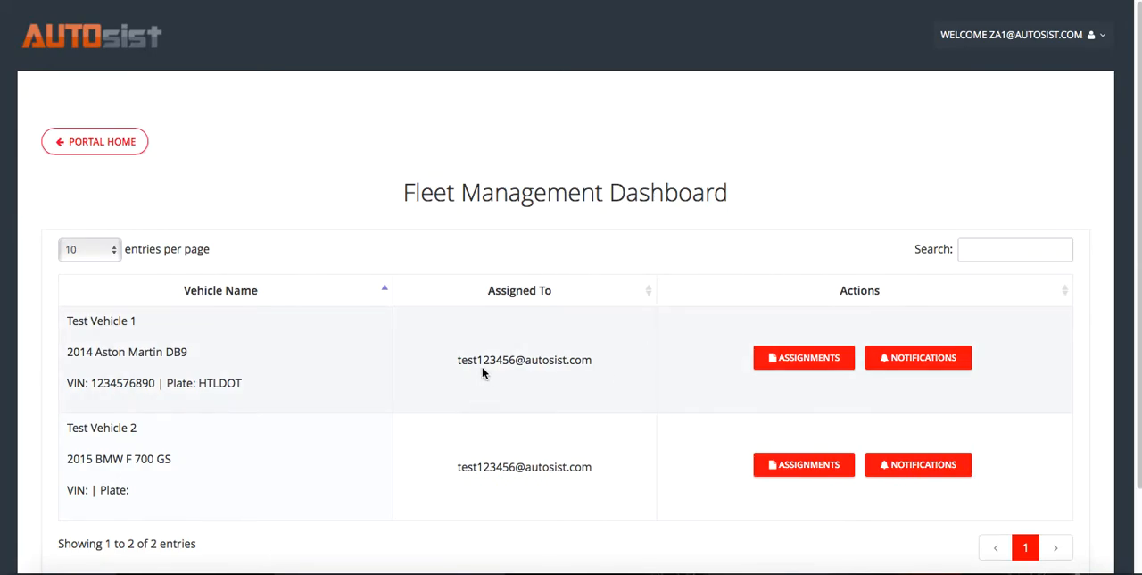
{"action": "mouse_move", "coordinate": [482, 376]}
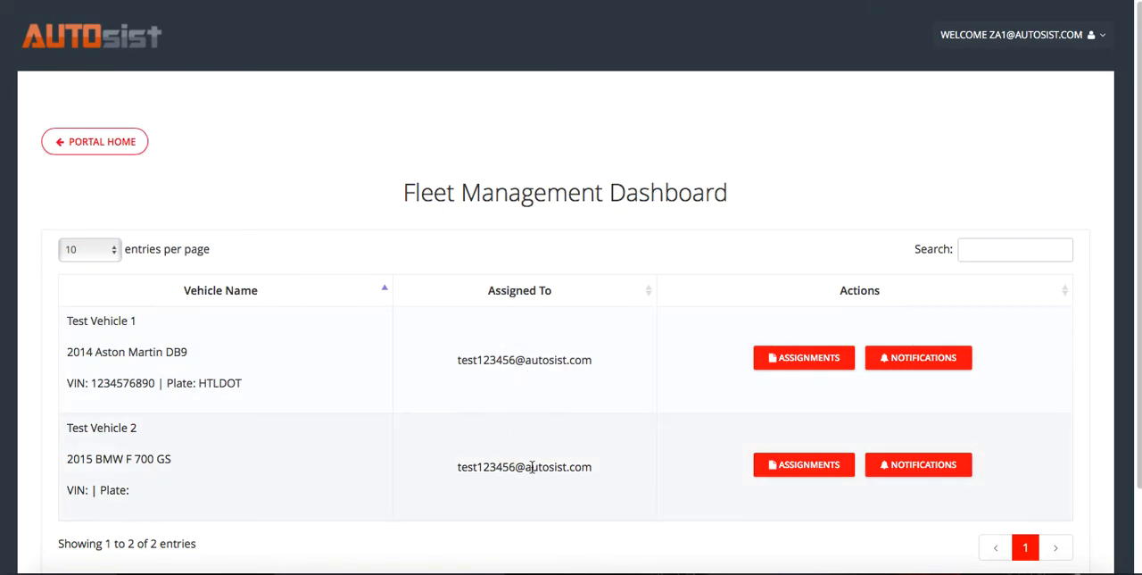
{"action": "mouse_move", "coordinate": [563, 408]}
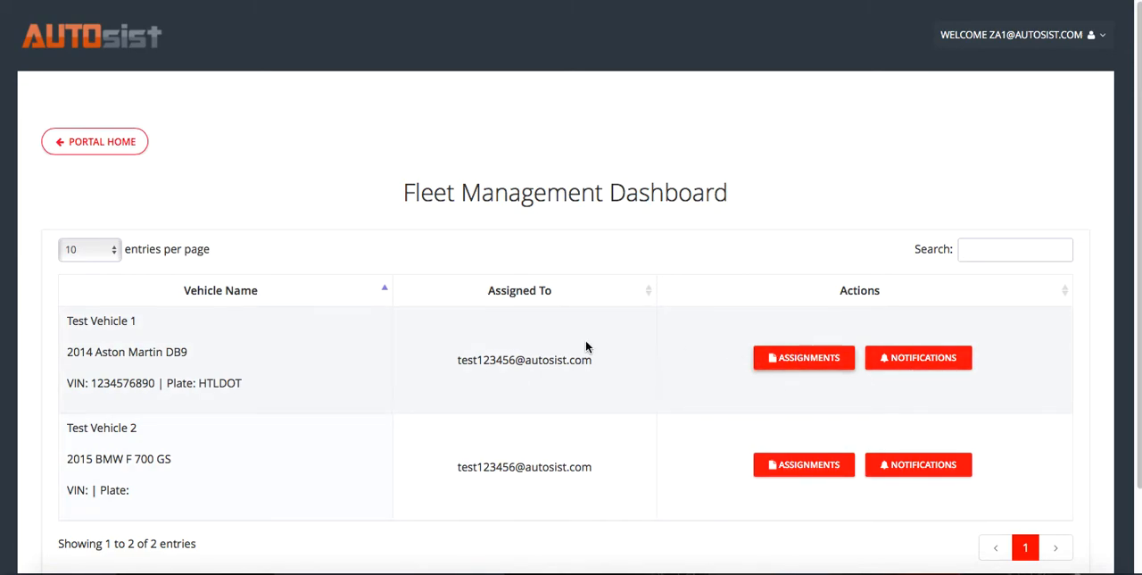
{"action": "mouse_move", "coordinate": [794, 369]}
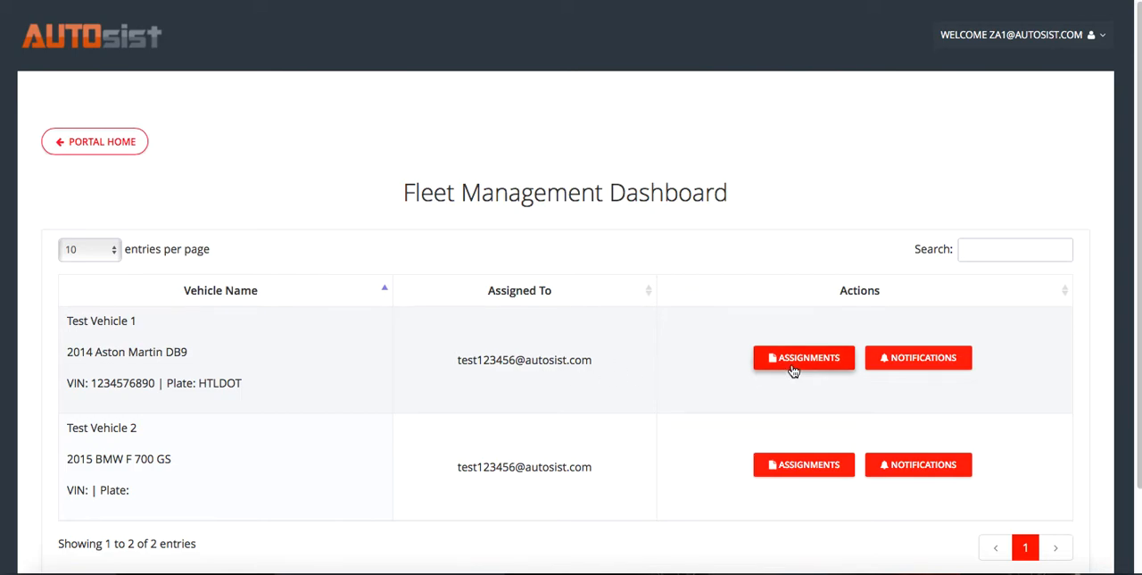
Grant Test Vehicle 1's existing user Edit and Delete privileges with notifications, and confirm saving.
{"action": "left_click", "coordinate": [803, 357]}
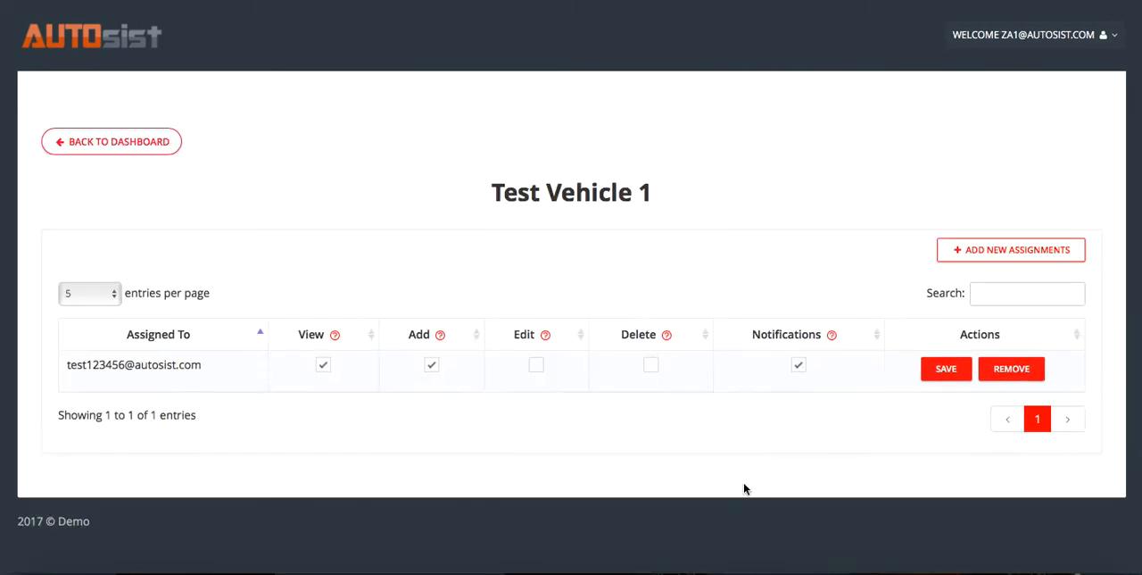
{"action": "mouse_move", "coordinate": [673, 370]}
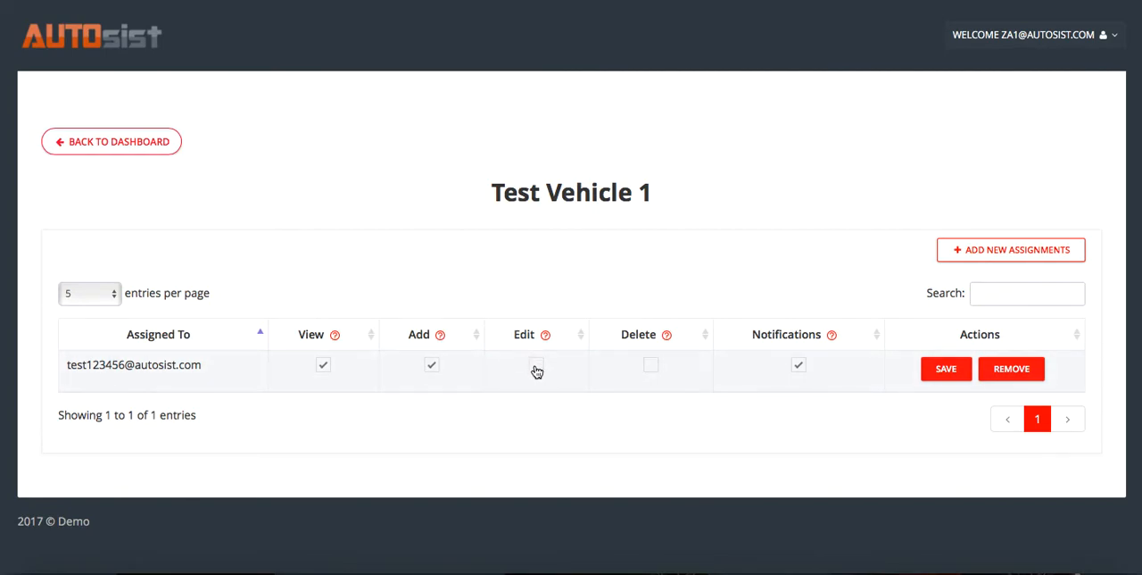
{"action": "left_click", "coordinate": [536, 364]}
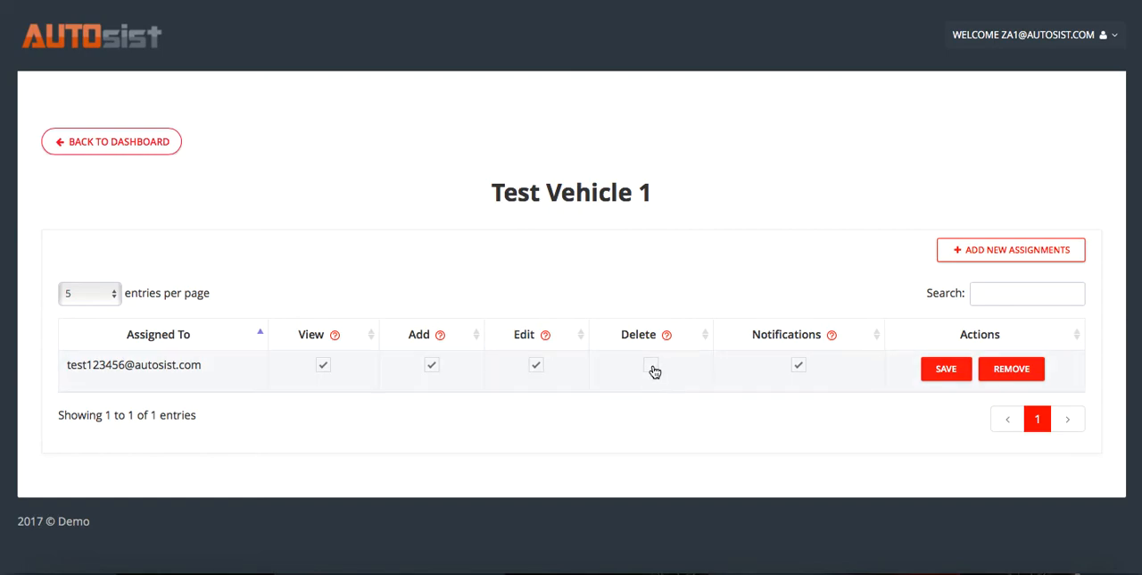
{"action": "left_click", "coordinate": [651, 364]}
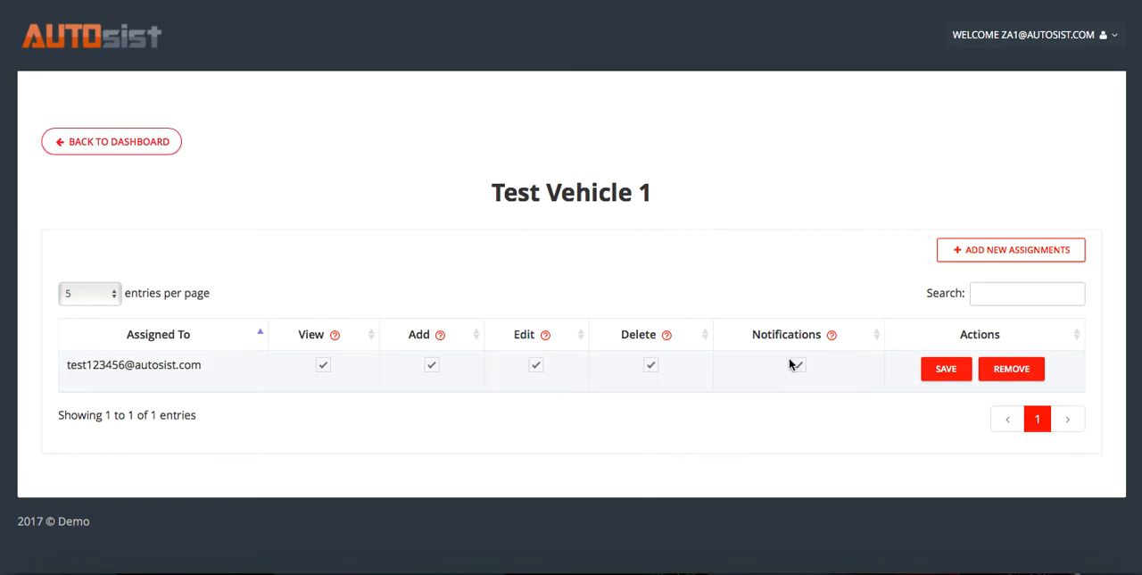
{"action": "left_click", "coordinate": [798, 364]}
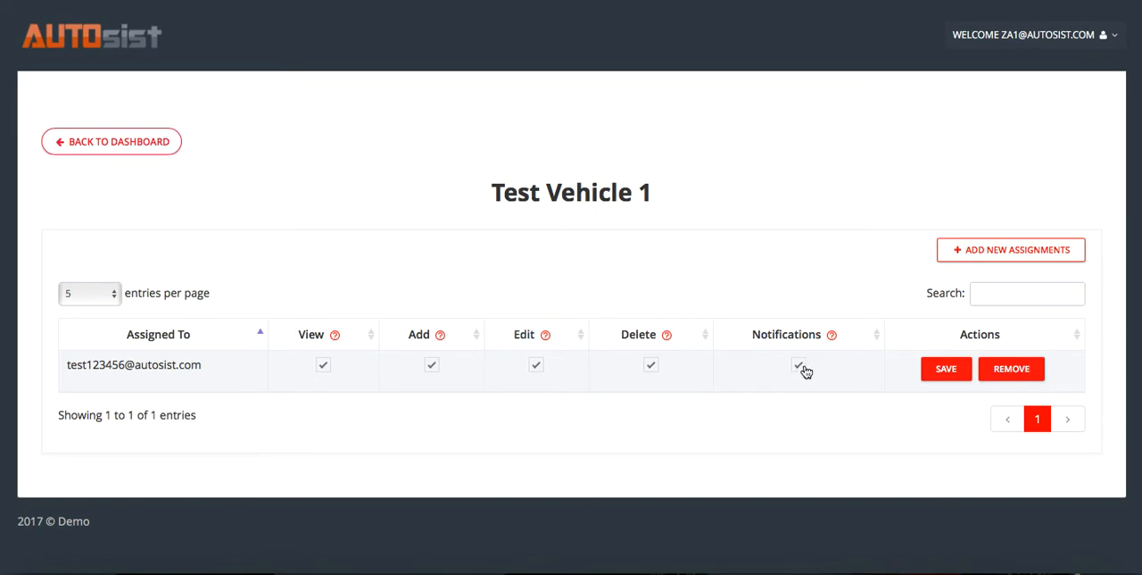
{"action": "left_click", "coordinate": [800, 367]}
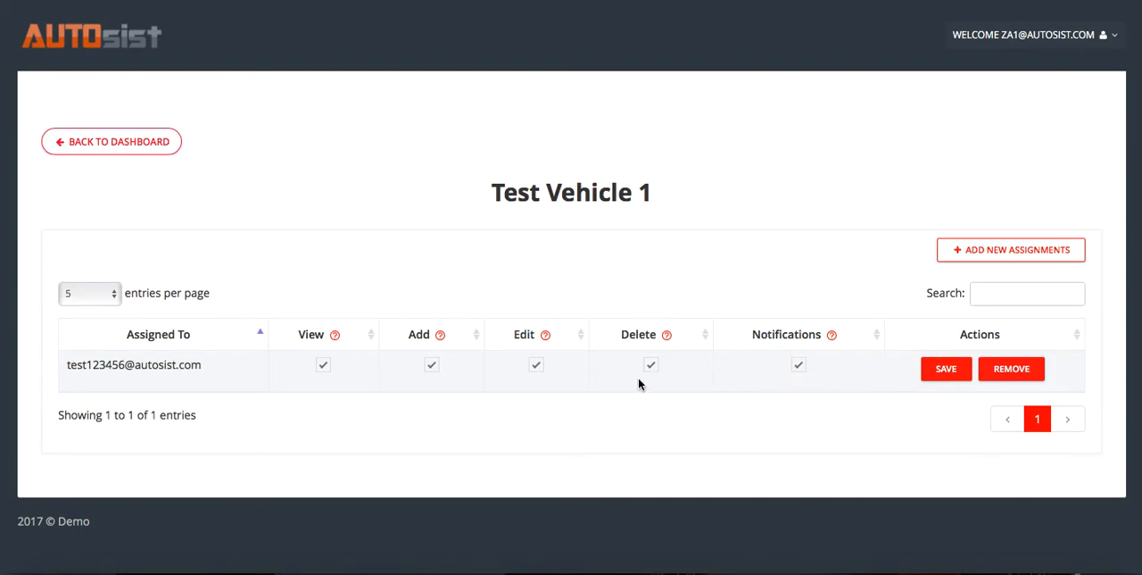
{"action": "left_click", "coordinate": [945, 369]}
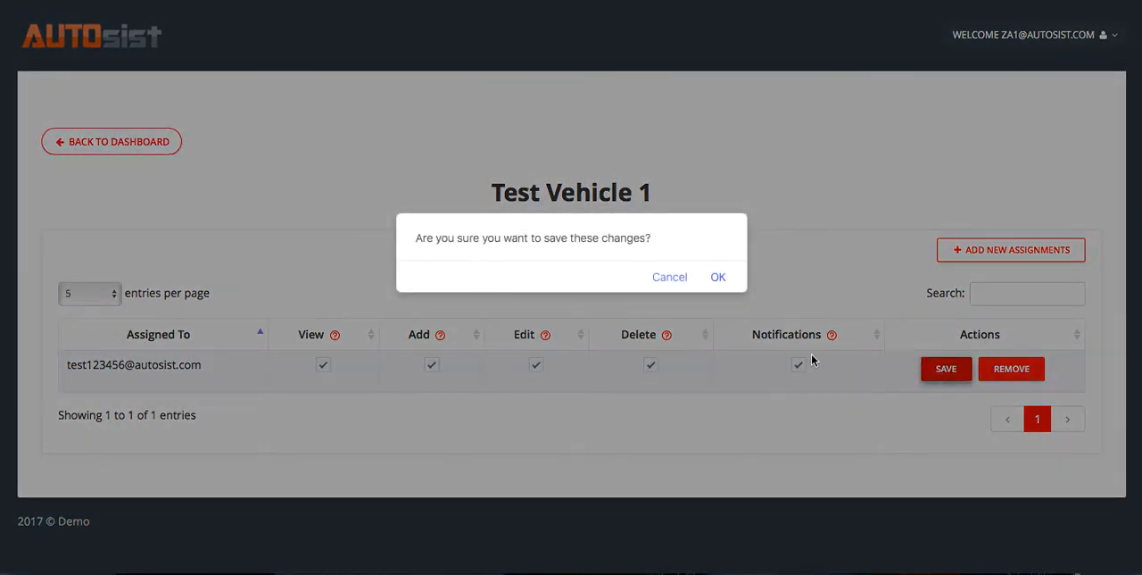
{"action": "left_click", "coordinate": [717, 277]}
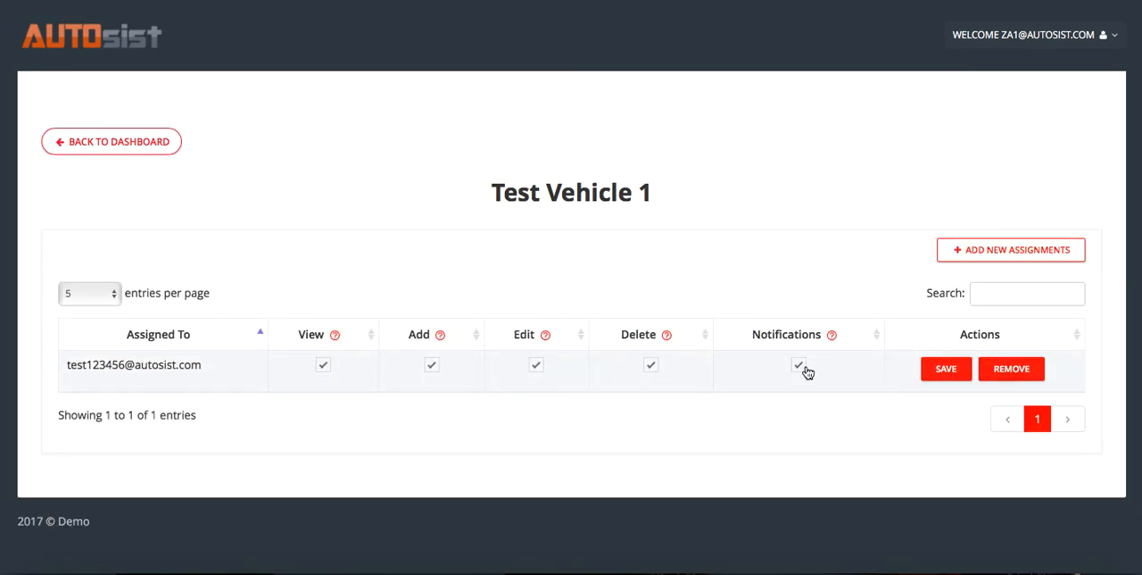
{"action": "left_click", "coordinate": [1010, 249]}
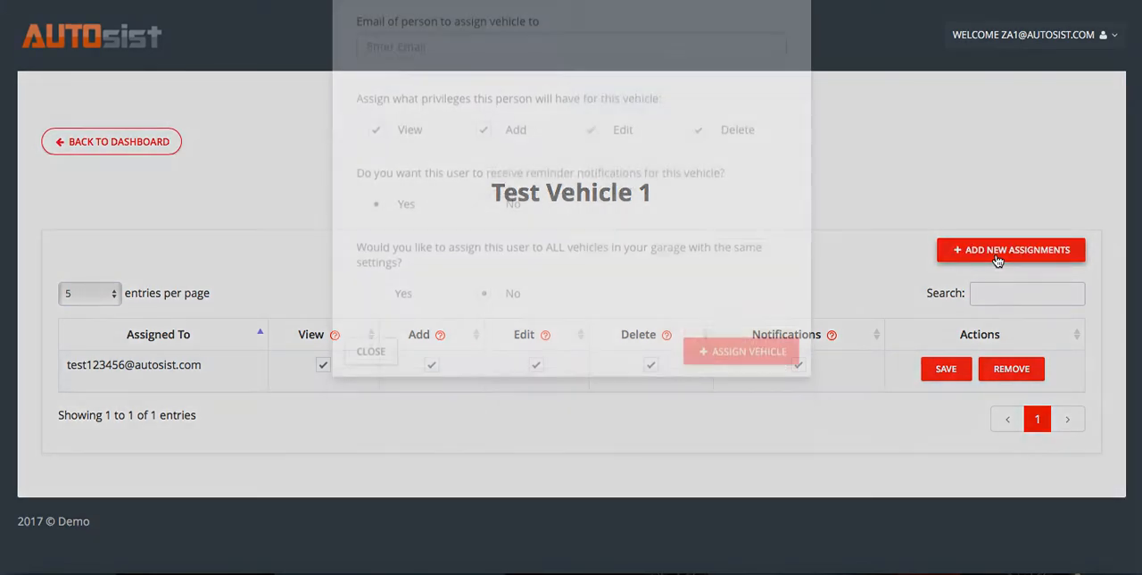
{"action": "left_click", "coordinate": [1011, 250]}
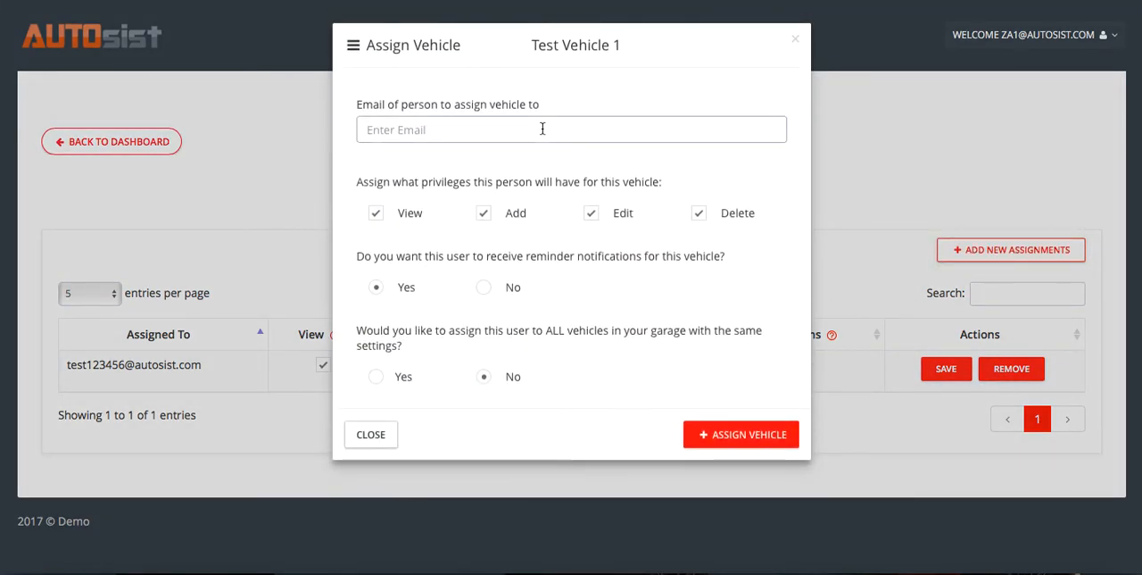
{"action": "type", "text": "test@autosist.com"}
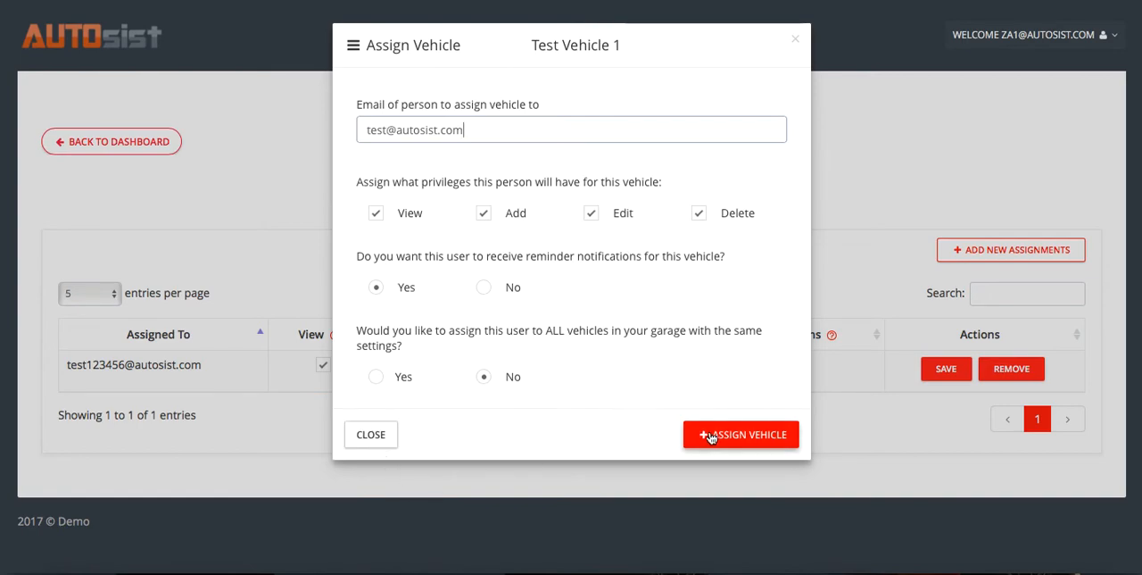
{"action": "left_click", "coordinate": [741, 434]}
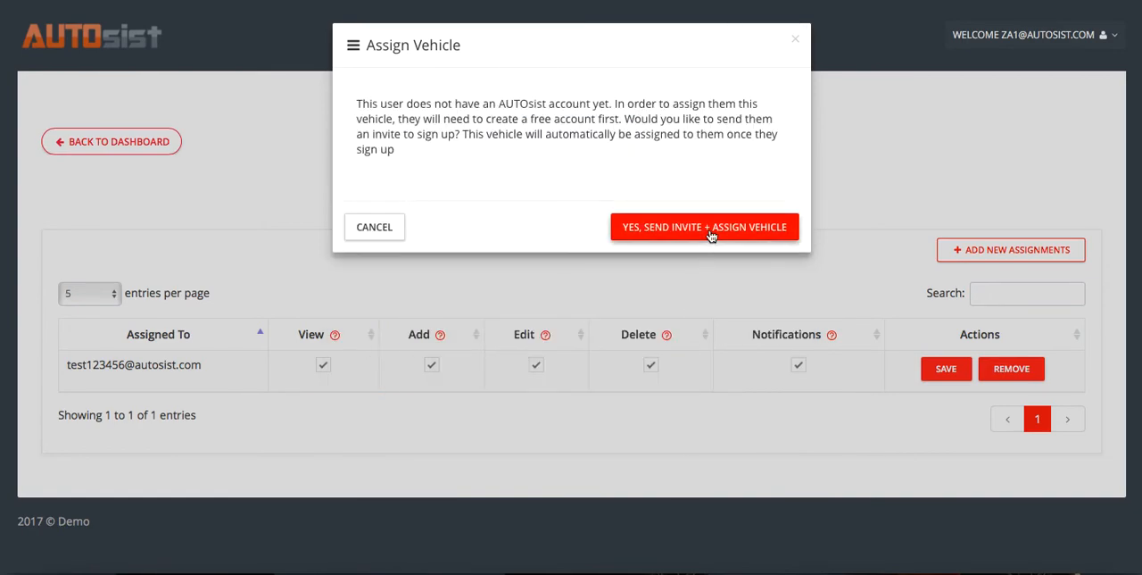
{"action": "left_click", "coordinate": [704, 227]}
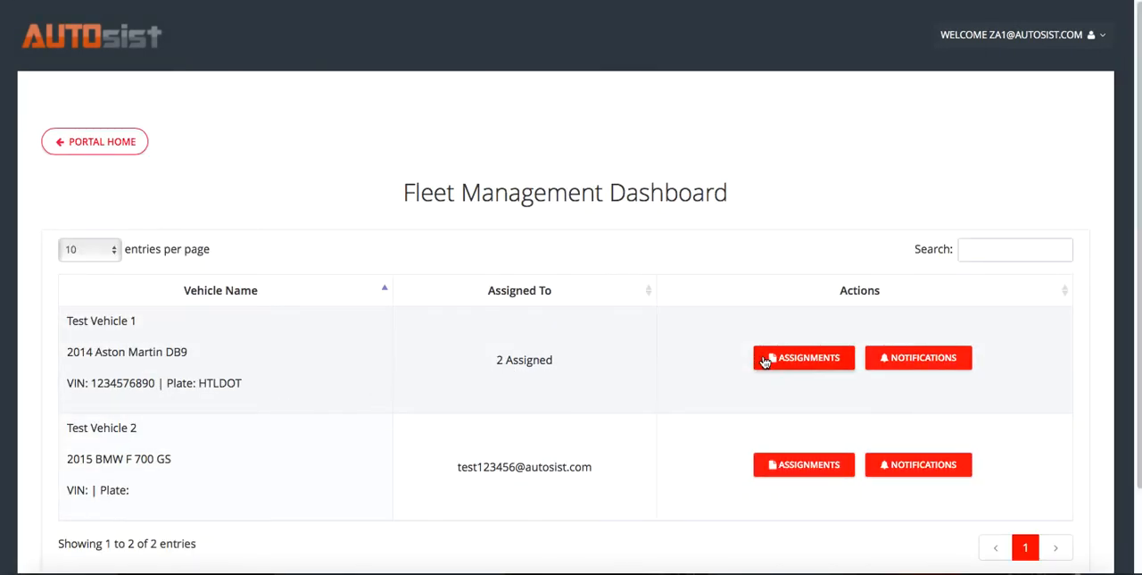
{"action": "left_click", "coordinate": [803, 357]}
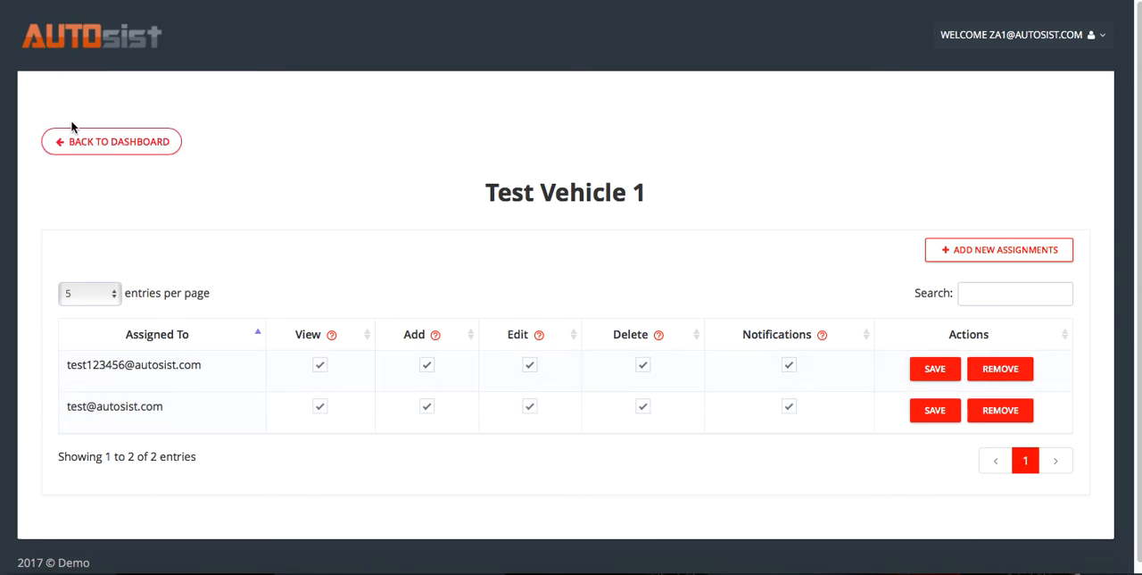
{"action": "left_click", "coordinate": [110, 141]}
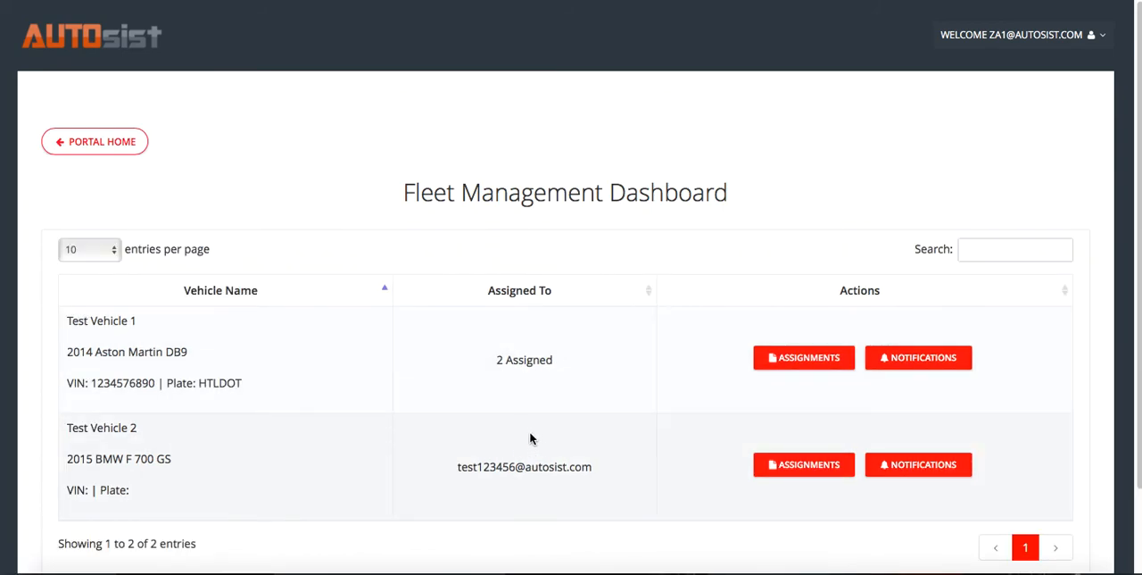
{"action": "mouse_move", "coordinate": [737, 423]}
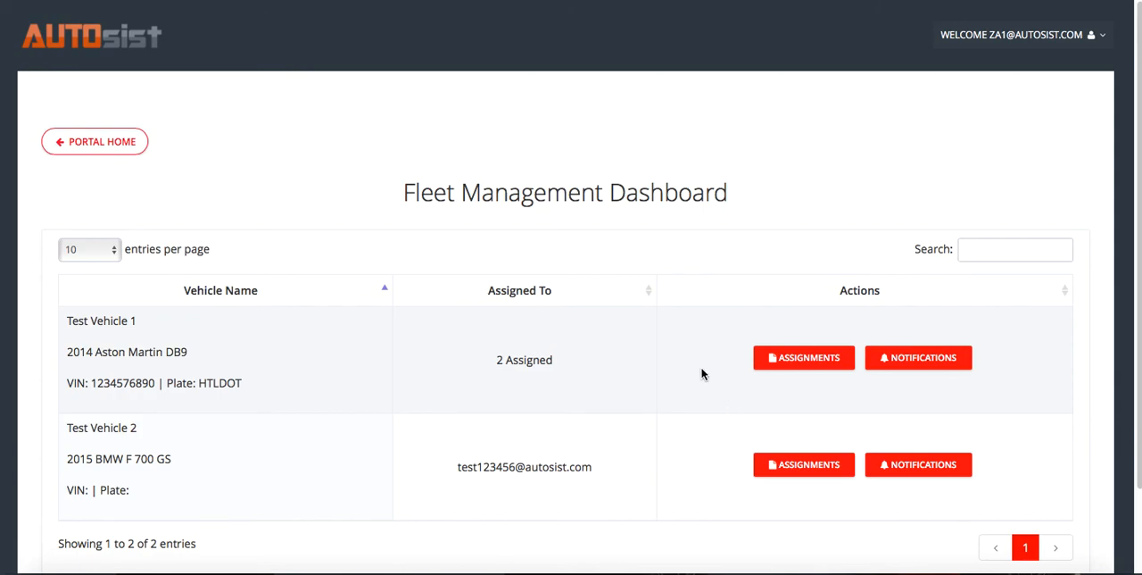
{"action": "mouse_move", "coordinate": [647, 381]}
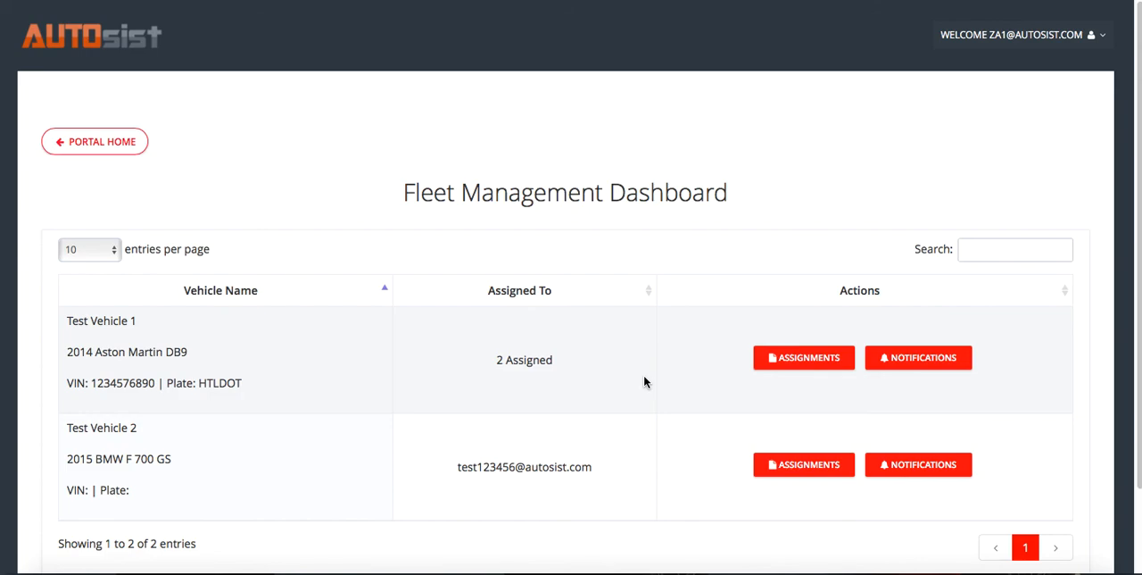
{"action": "mouse_move", "coordinate": [637, 393]}
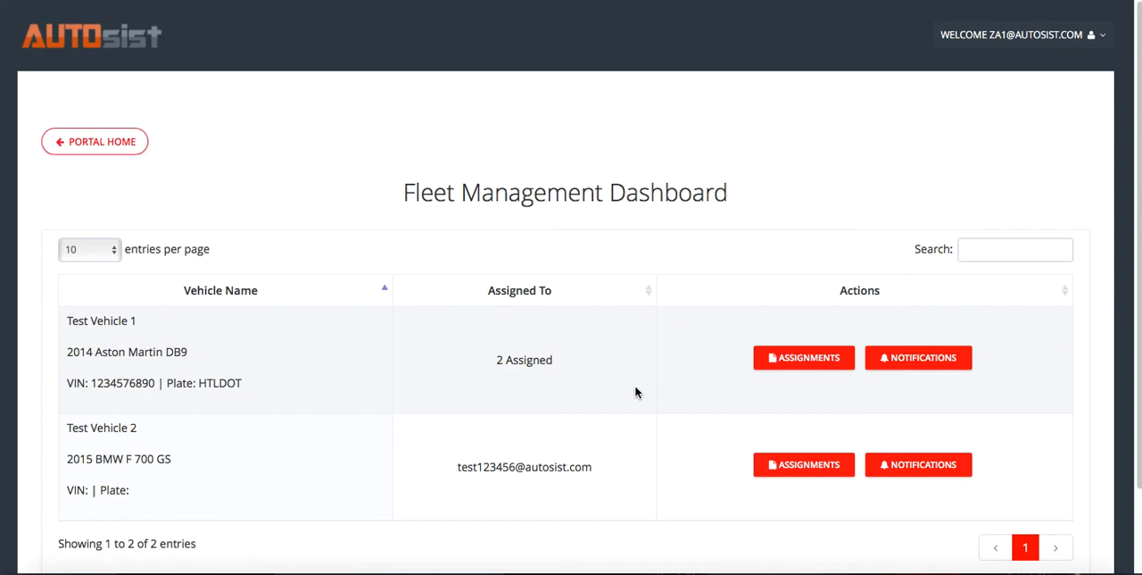